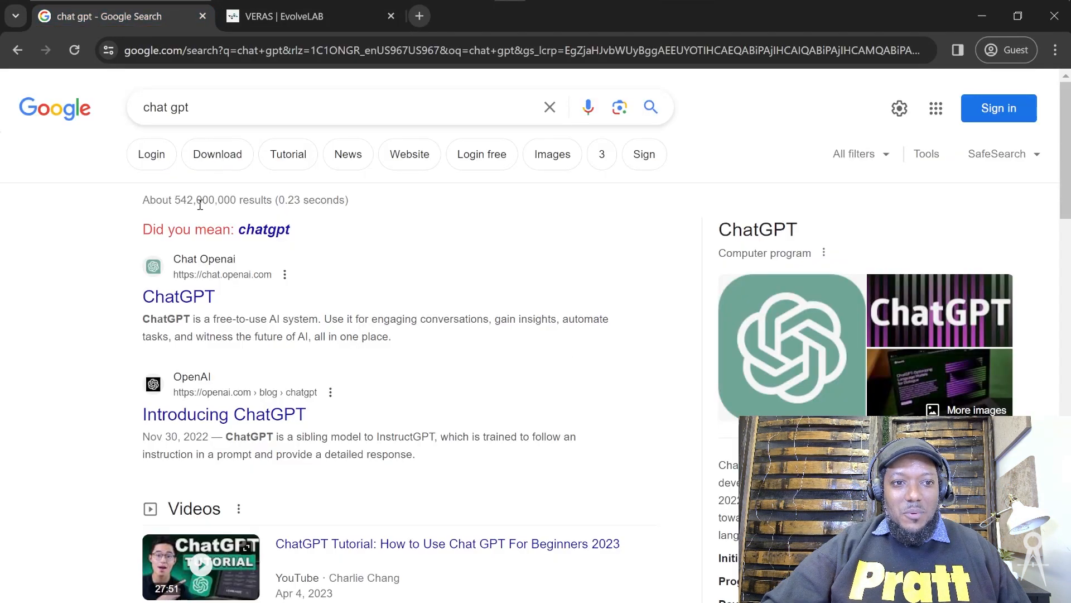
- Go to the ChatGPT website from the Google results for 'chat gpt'
{"action": "left_click", "coordinate": [179, 296]}
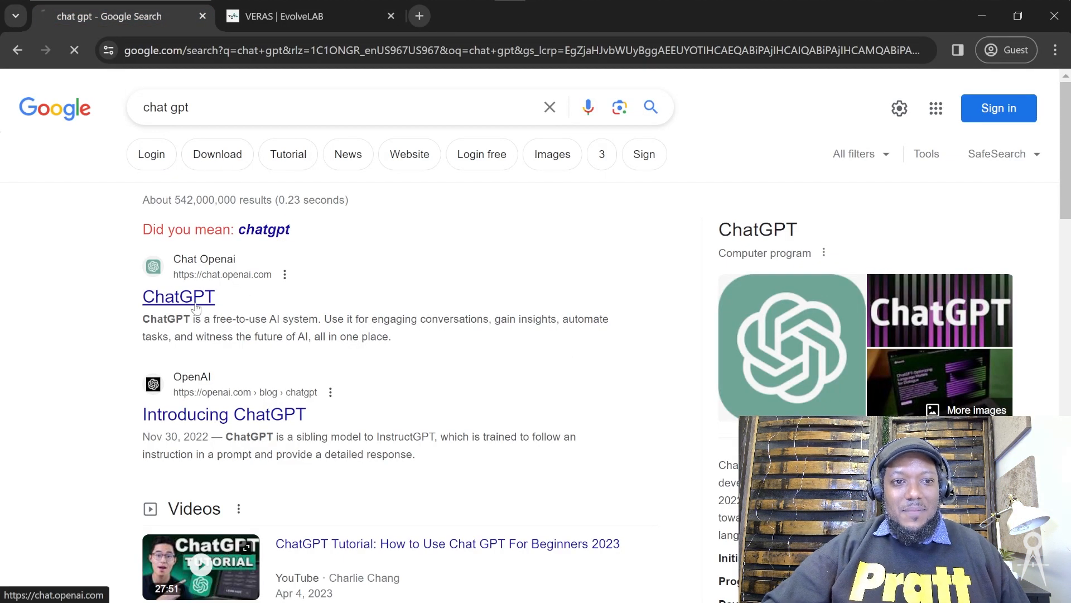
- Sign in to ChatGPT and make the browser fill the screen with F11
{"action": "left_click", "coordinate": [179, 296]}
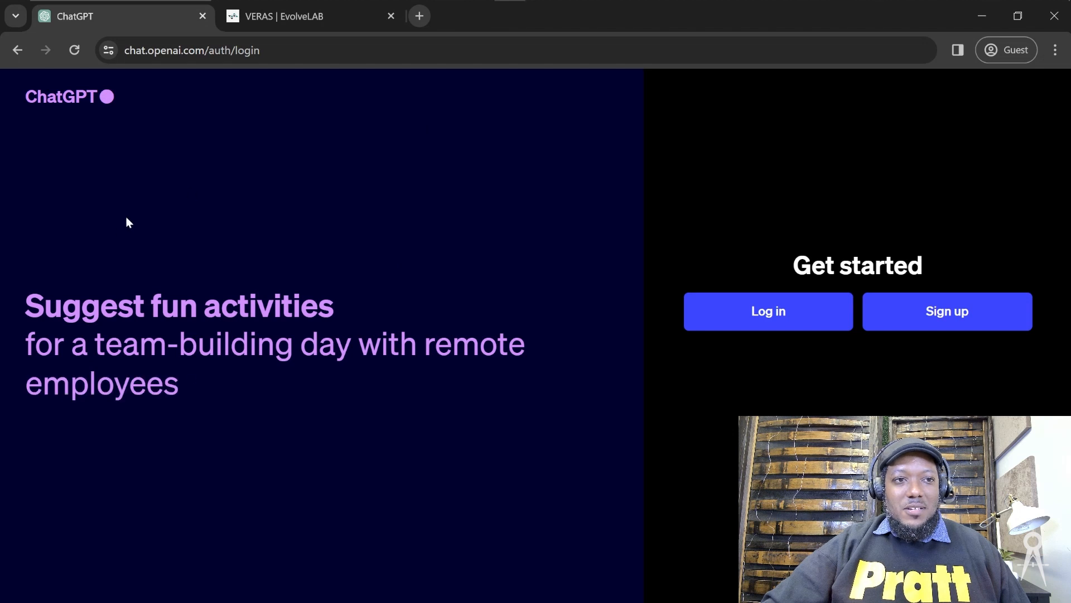
{"action": "mouse_move", "coordinate": [591, 417]}
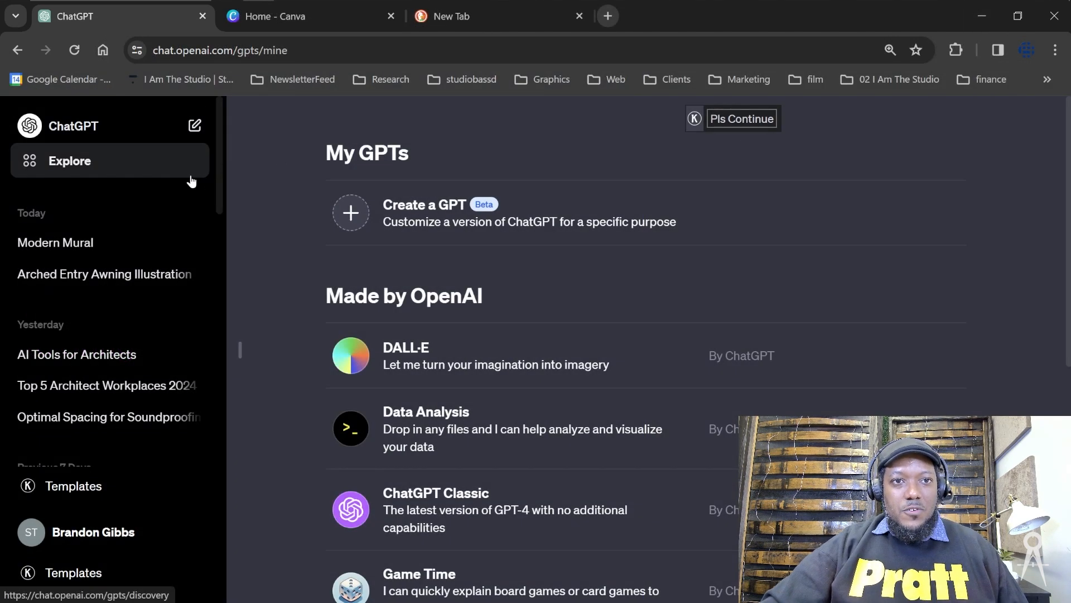
{"action": "key", "text": "f11"}
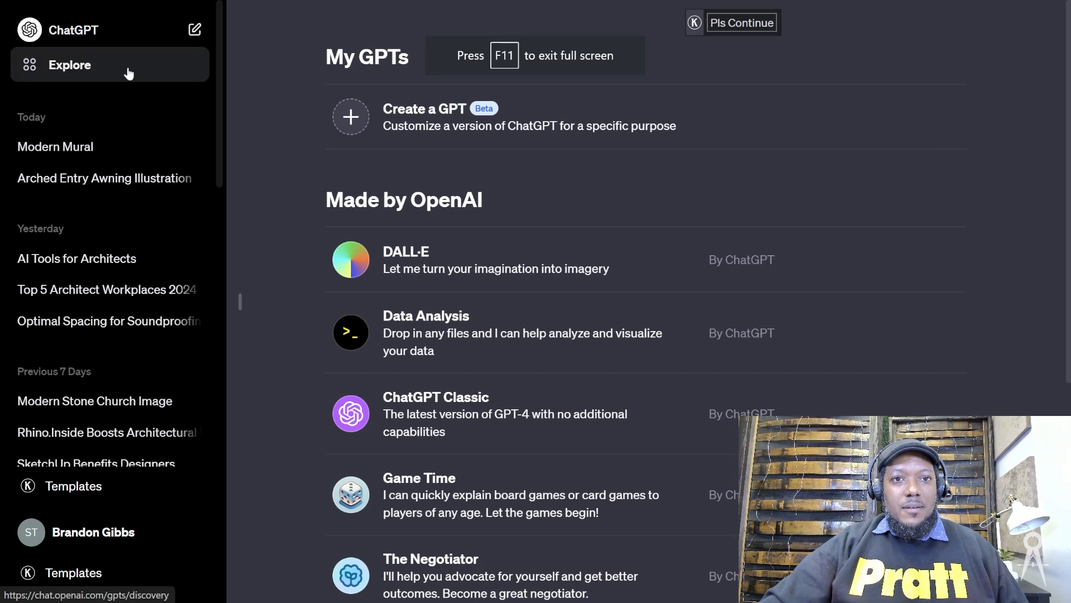
{"action": "mouse_move", "coordinate": [687, 65]}
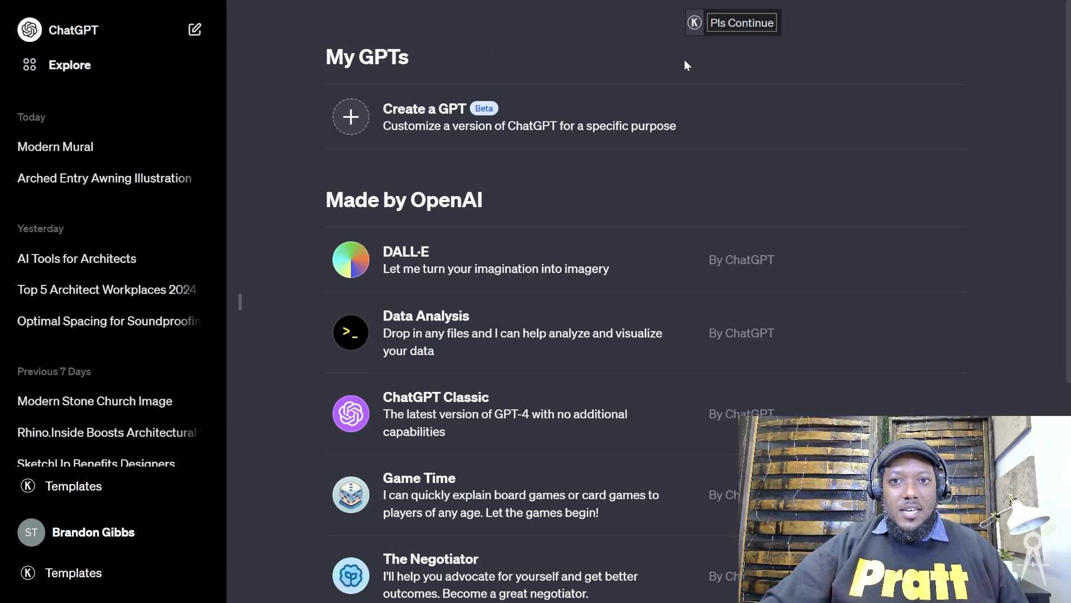
{"action": "mouse_move", "coordinate": [42, 90]}
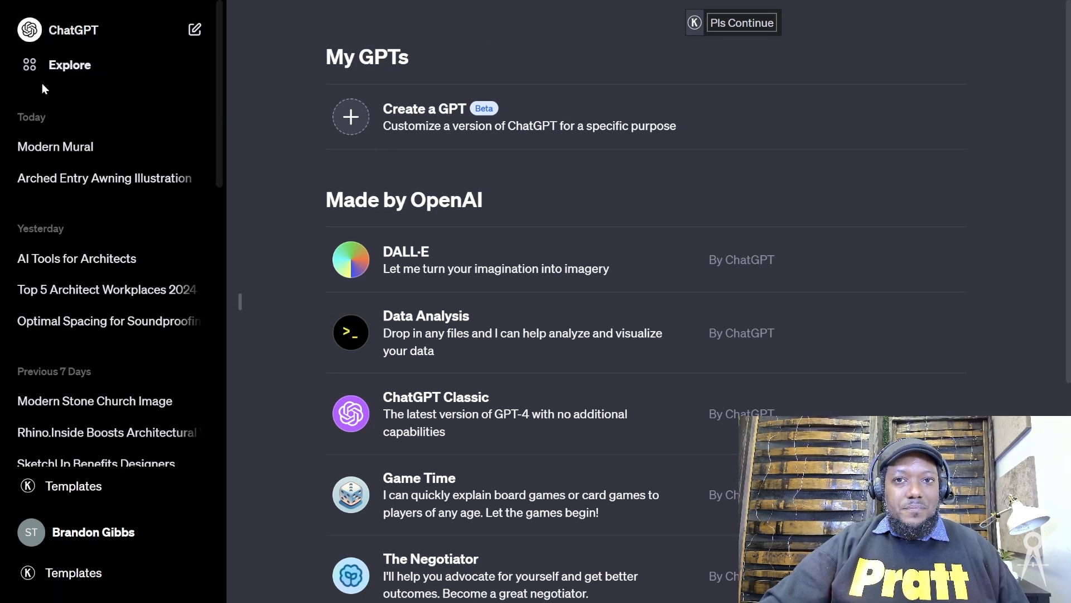
{"action": "mouse_move", "coordinate": [484, 410]}
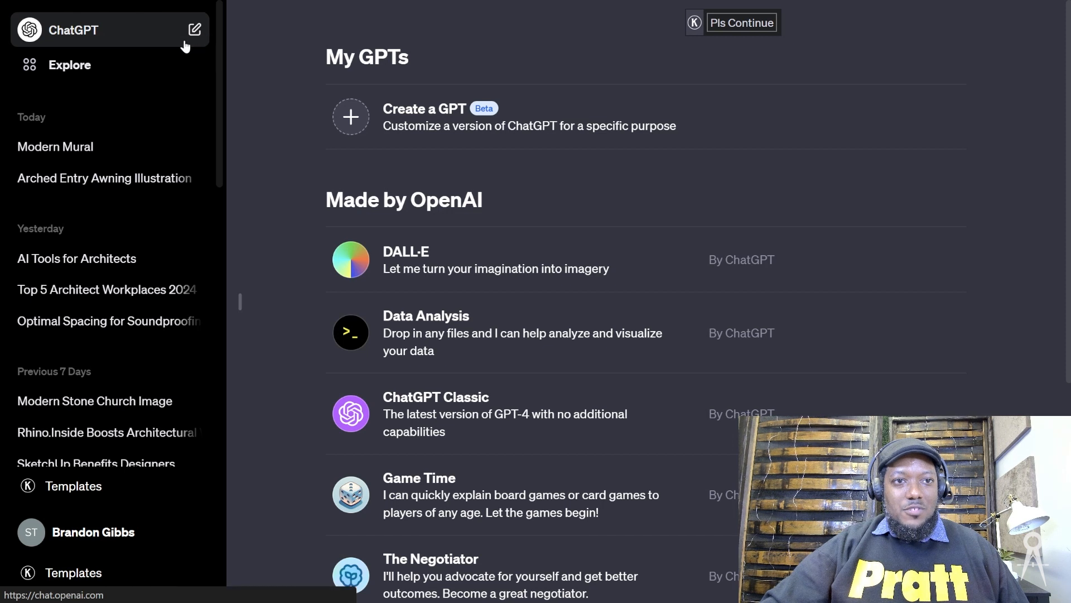
- Start a new chat and send 'write a building program for a house'
{"action": "left_click", "coordinate": [194, 29]}
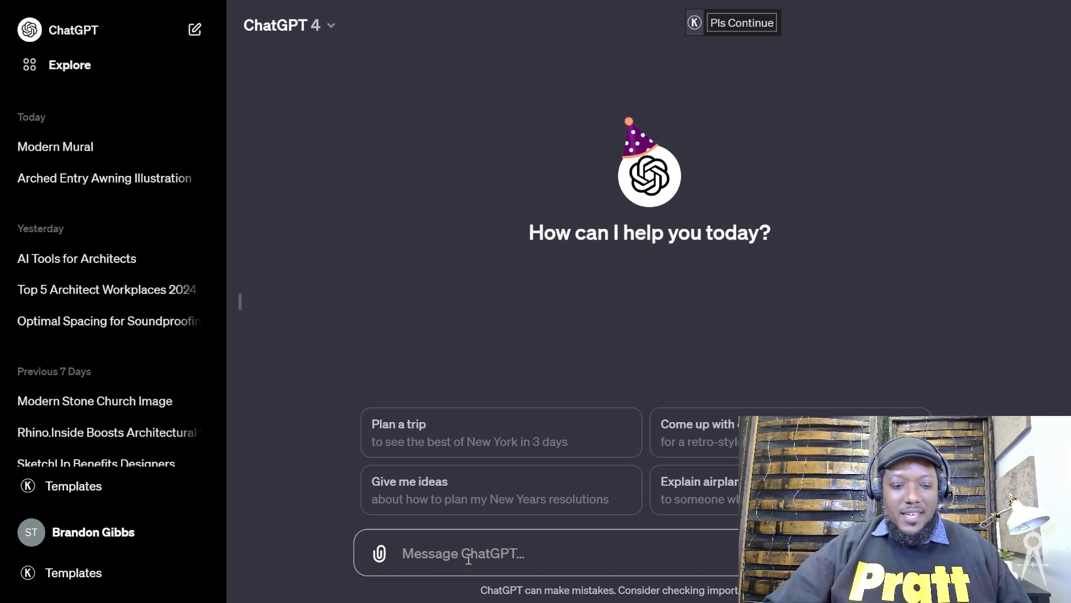
{"action": "type", "text": "write a"}
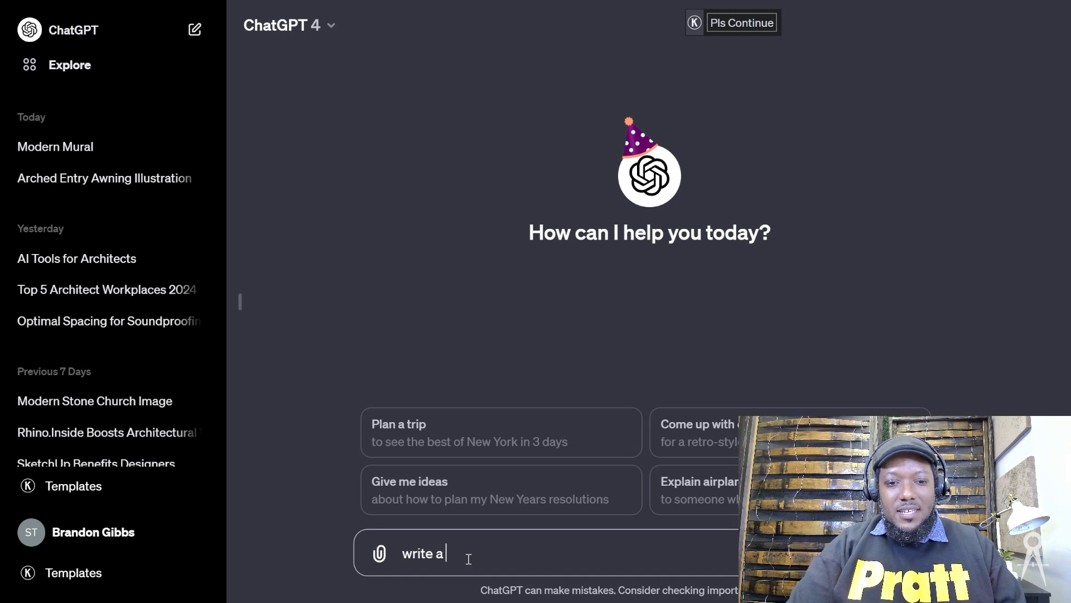
{"action": "type", "text": "list o"}
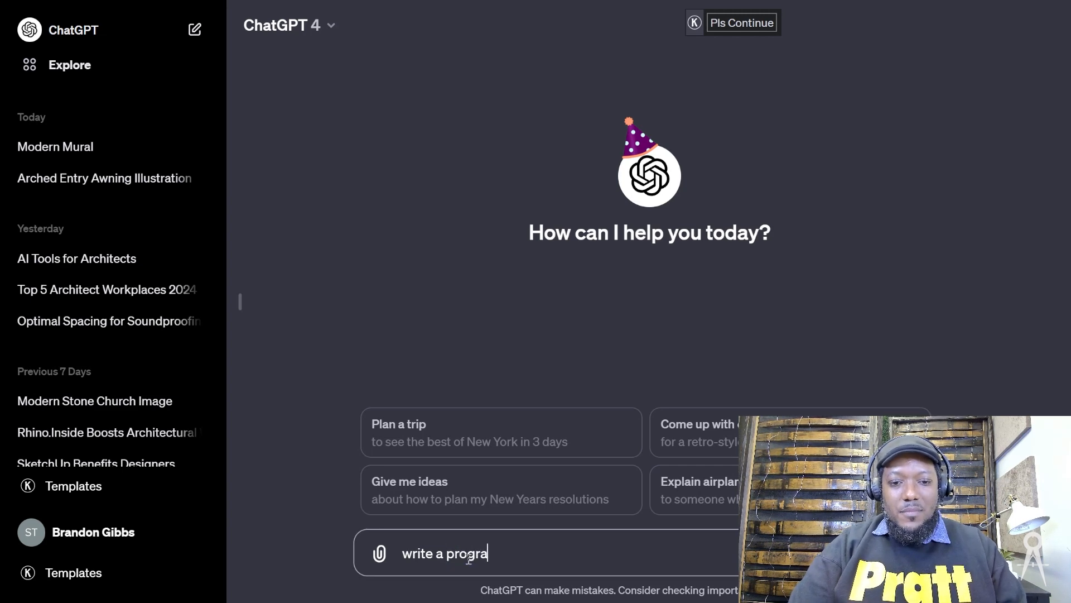
{"action": "type", "text": "m for a"}
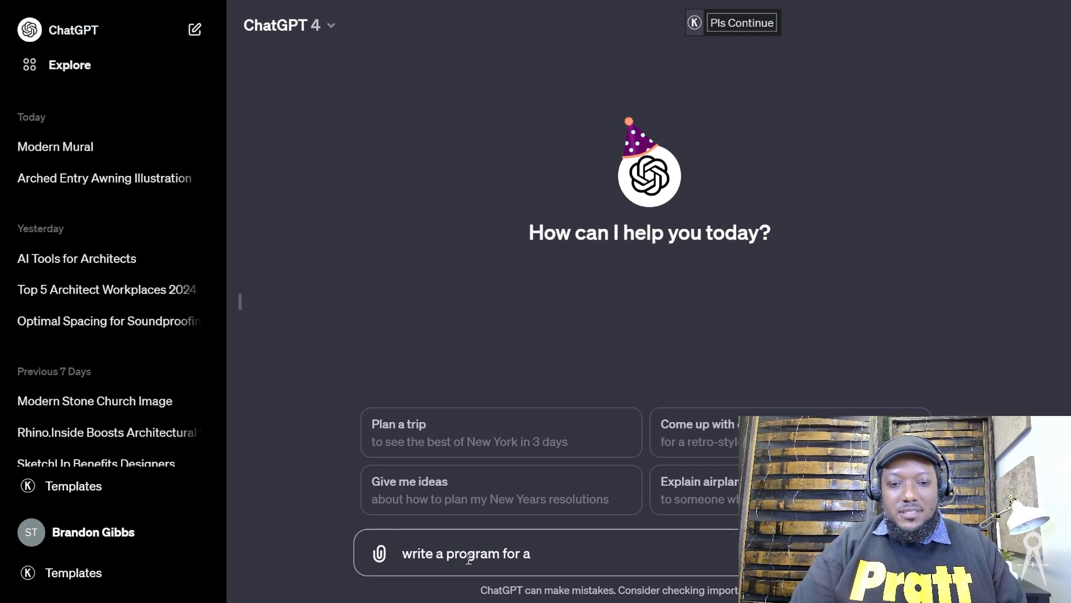
{"action": "type", "text": "house"}
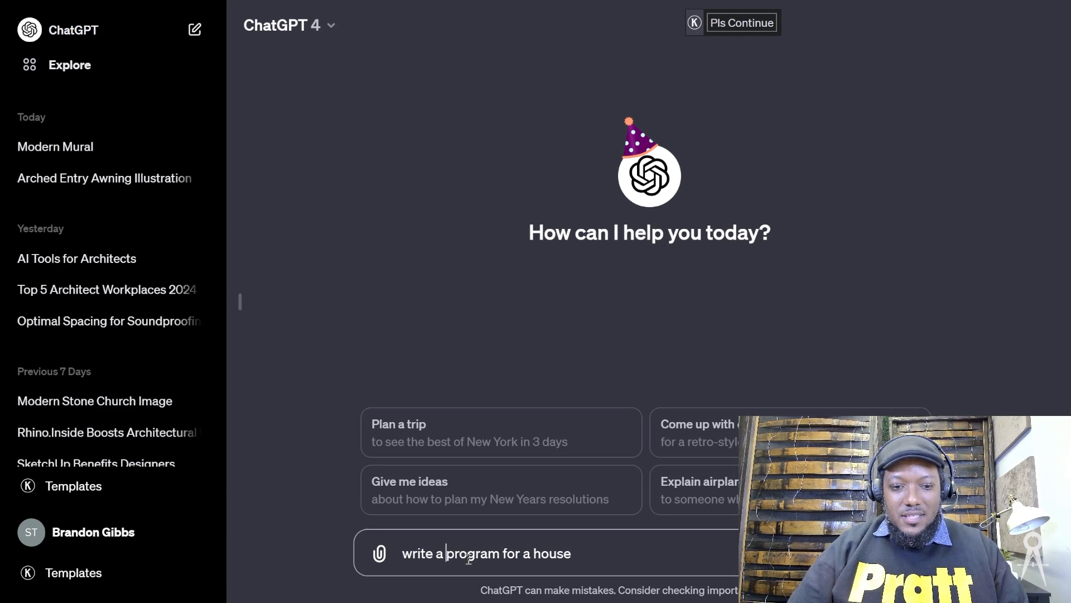
{"action": "type", "text": "building"}
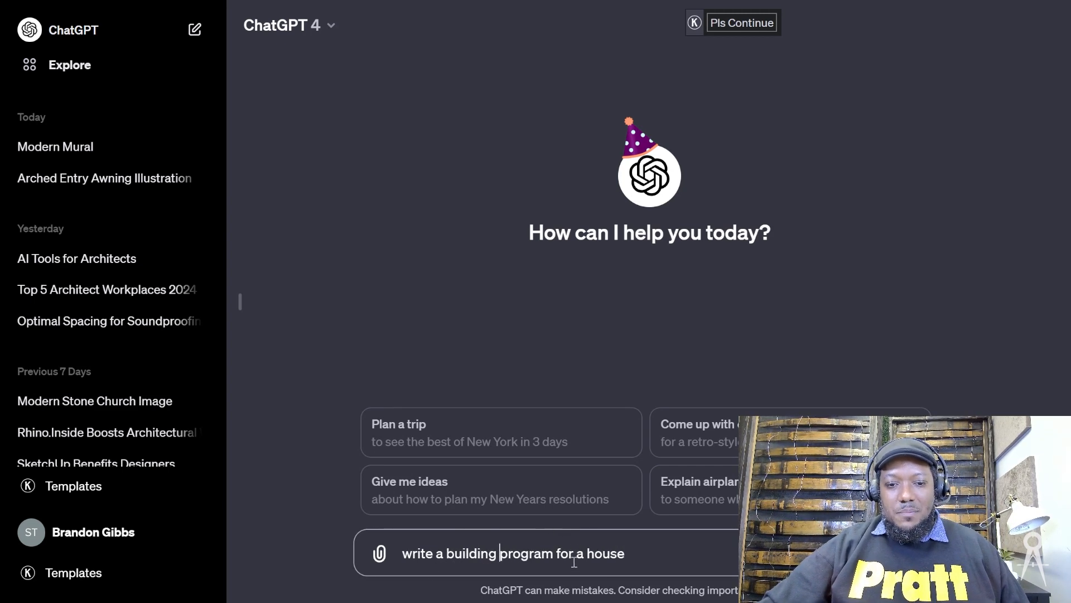
{"action": "key", "text": "Return"}
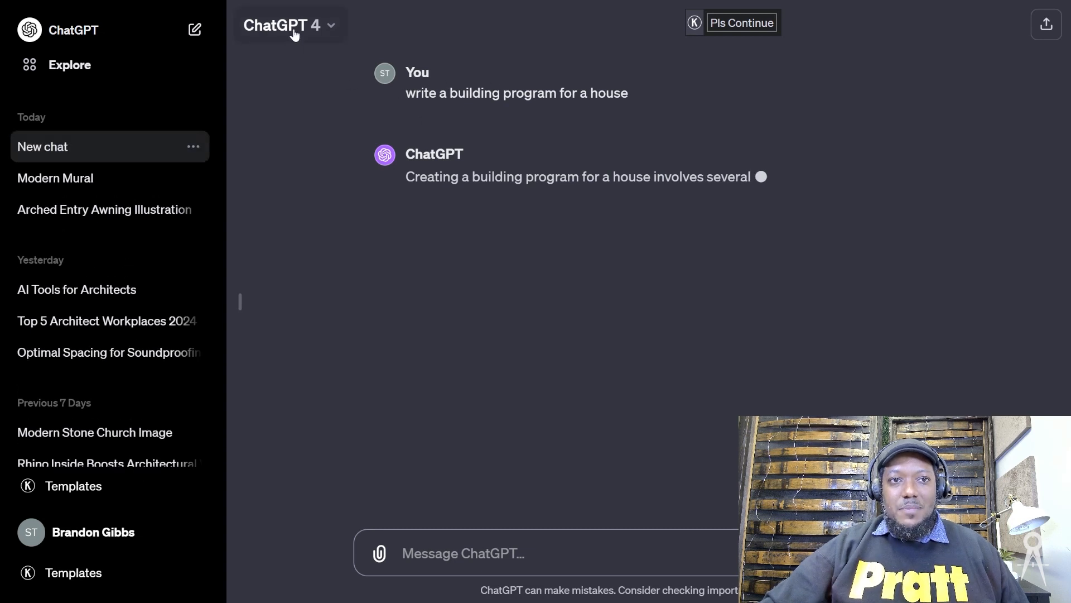
- Read through the twelve-step building program outline from project scope to execution
{"action": "left_click", "coordinate": [286, 25]}
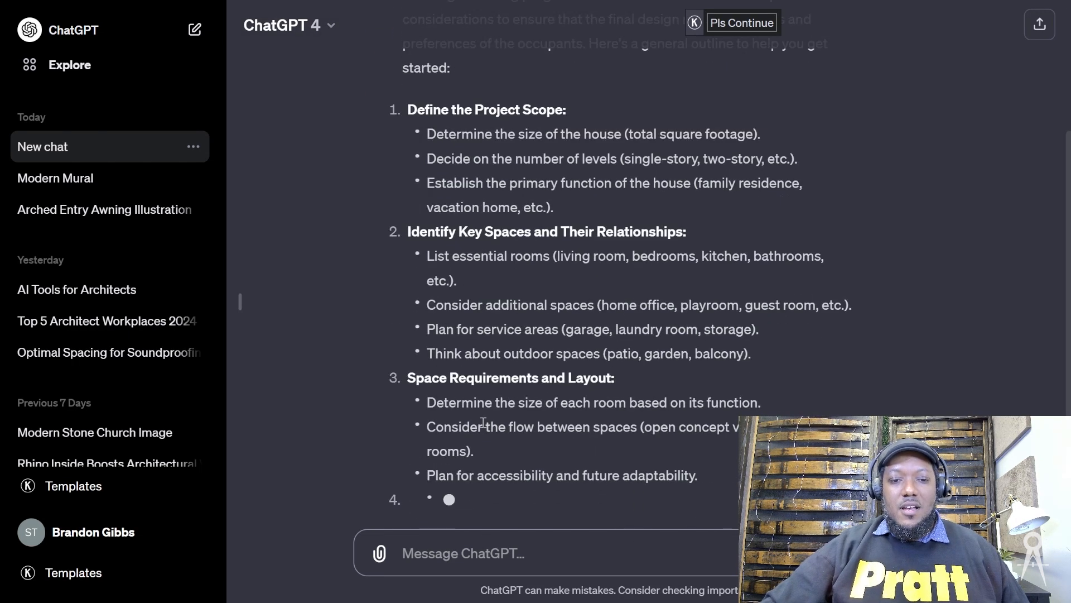
{"action": "scroll", "scroll_direction": "down", "scroll_amount": 3}
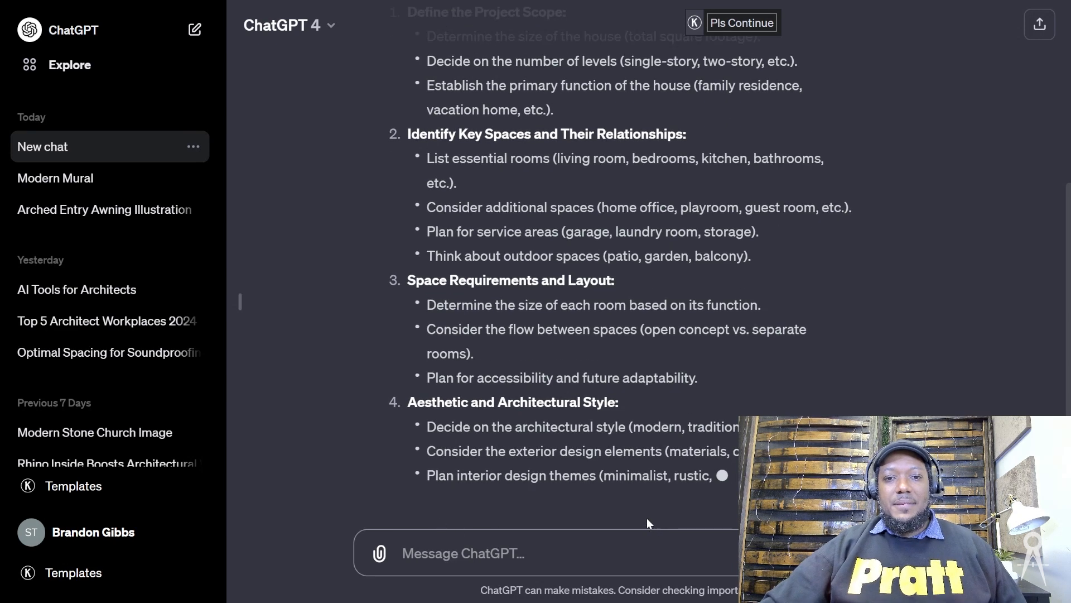
{"action": "scroll", "scroll_direction": "down", "scroll_amount": 3}
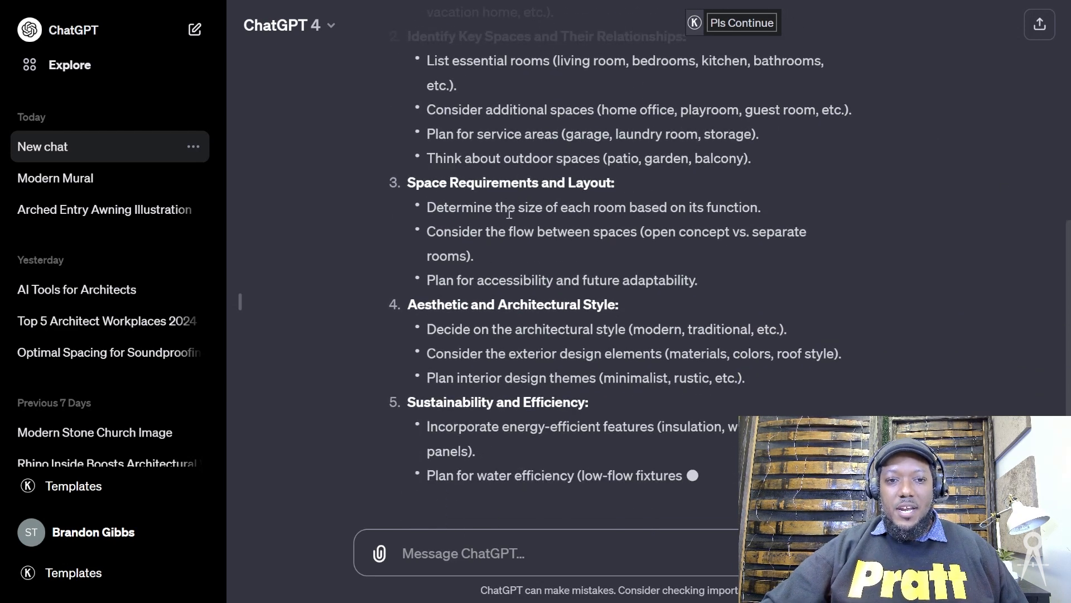
{"action": "scroll", "scroll_direction": "down", "scroll_amount": 3}
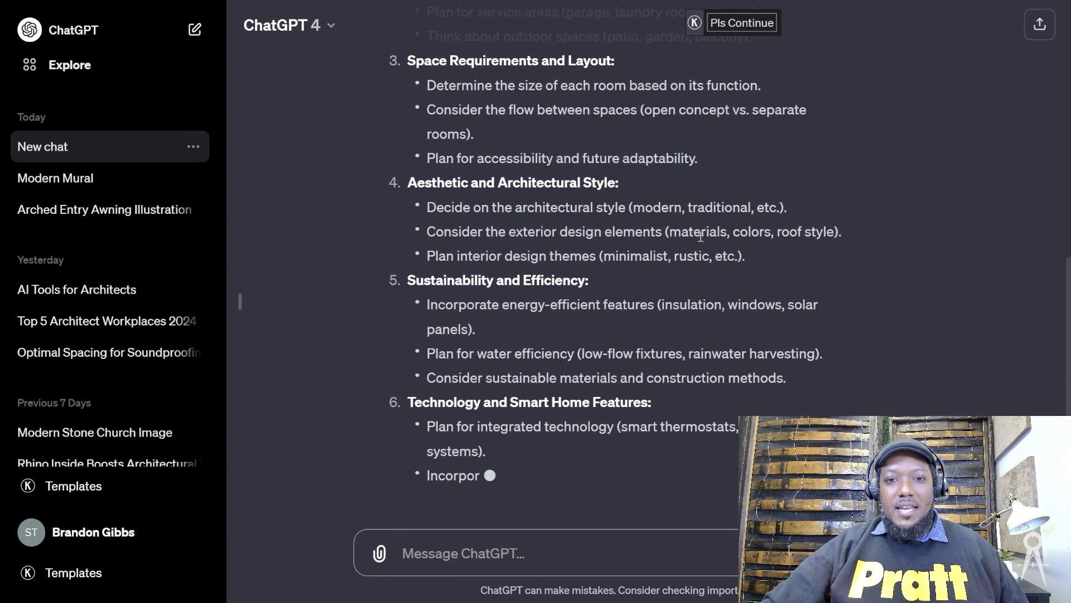
{"action": "scroll", "scroll_direction": "down", "scroll_amount": 3}
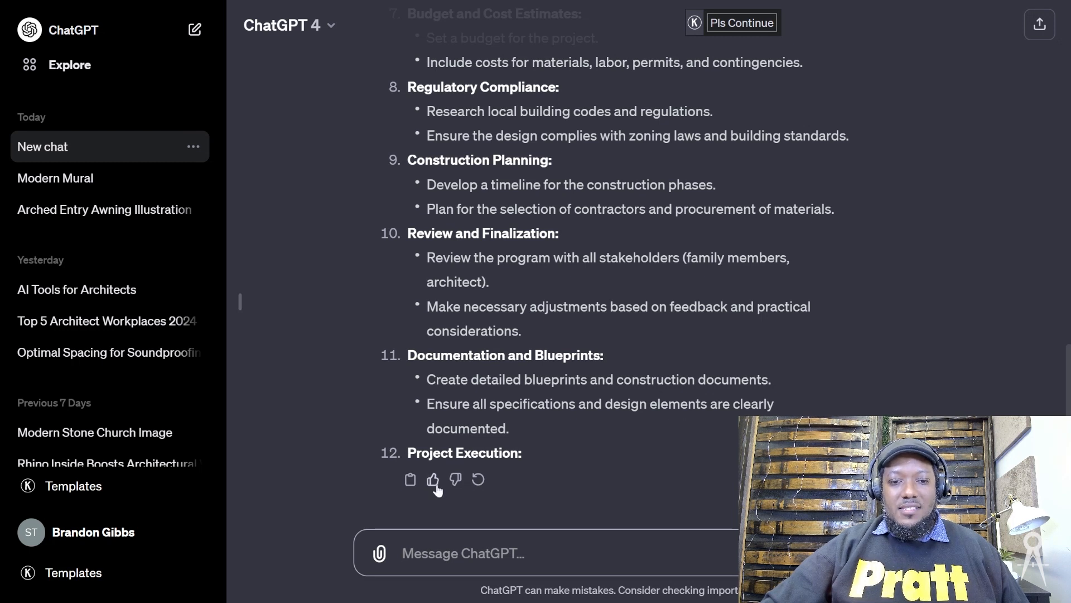
{"action": "mouse_move", "coordinate": [411, 482]}
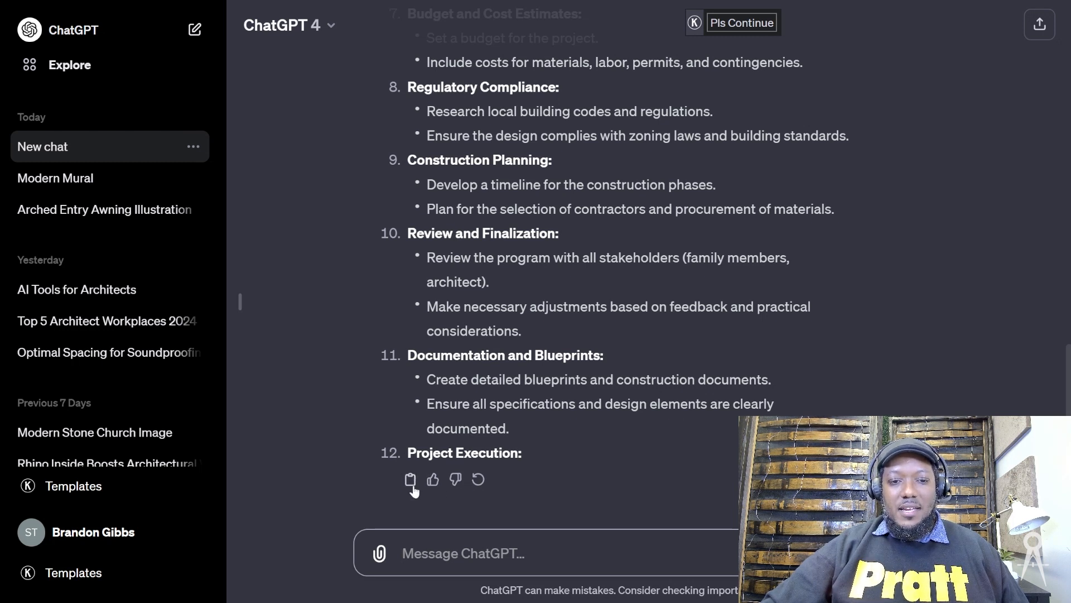
{"action": "scroll", "scroll_direction": "up", "scroll_amount": 3}
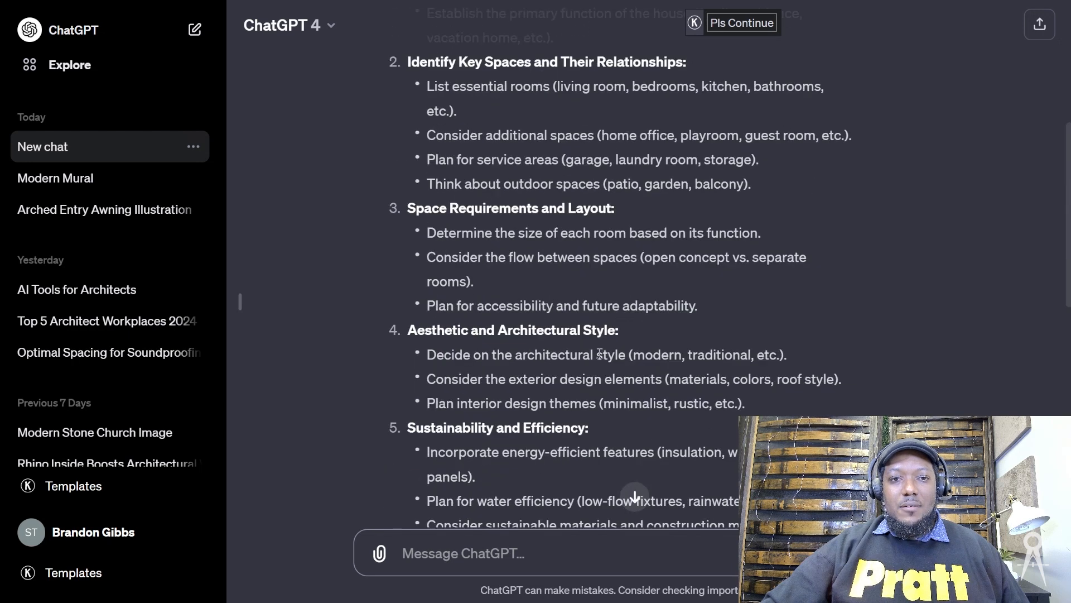
- Draft 'write a building program for a house including the major rooms and sizes'
{"action": "scroll", "scroll_direction": "up", "scroll_amount": 3}
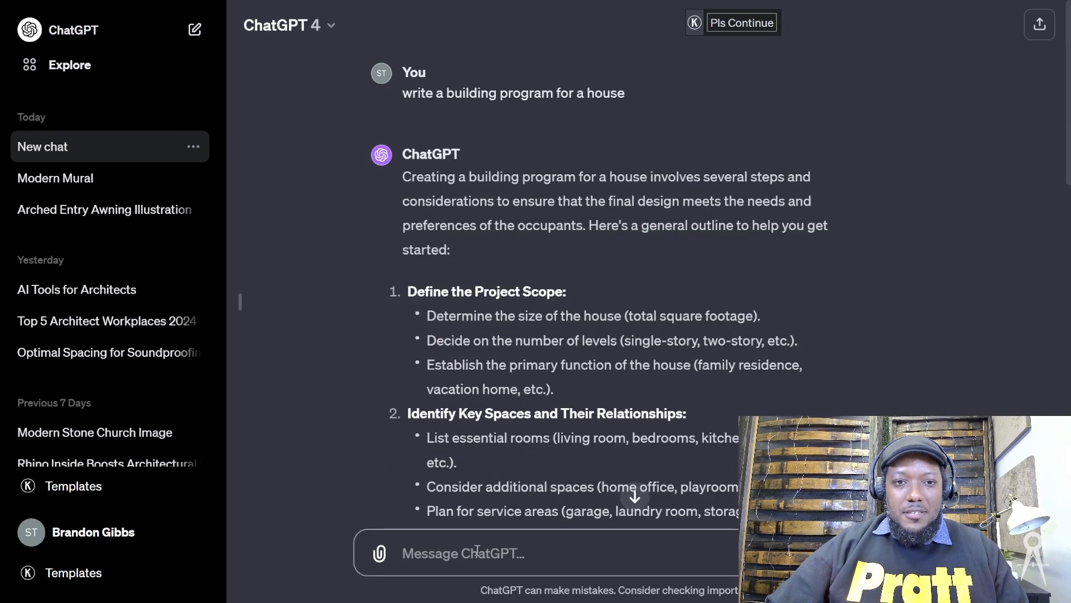
{"action": "type", "text": "write a building"}
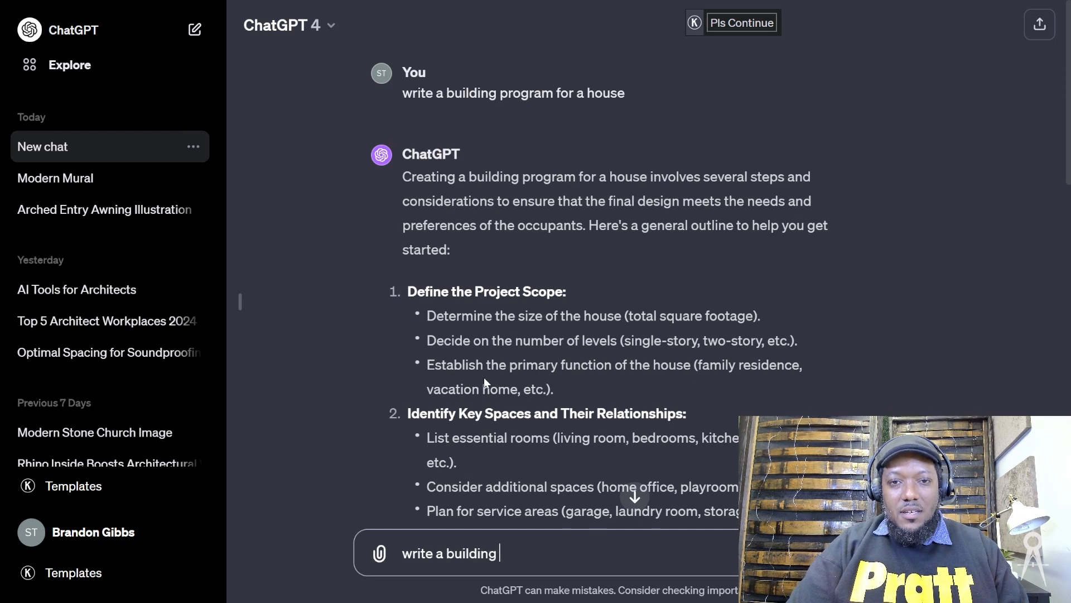
{"action": "type", "text": "program"}
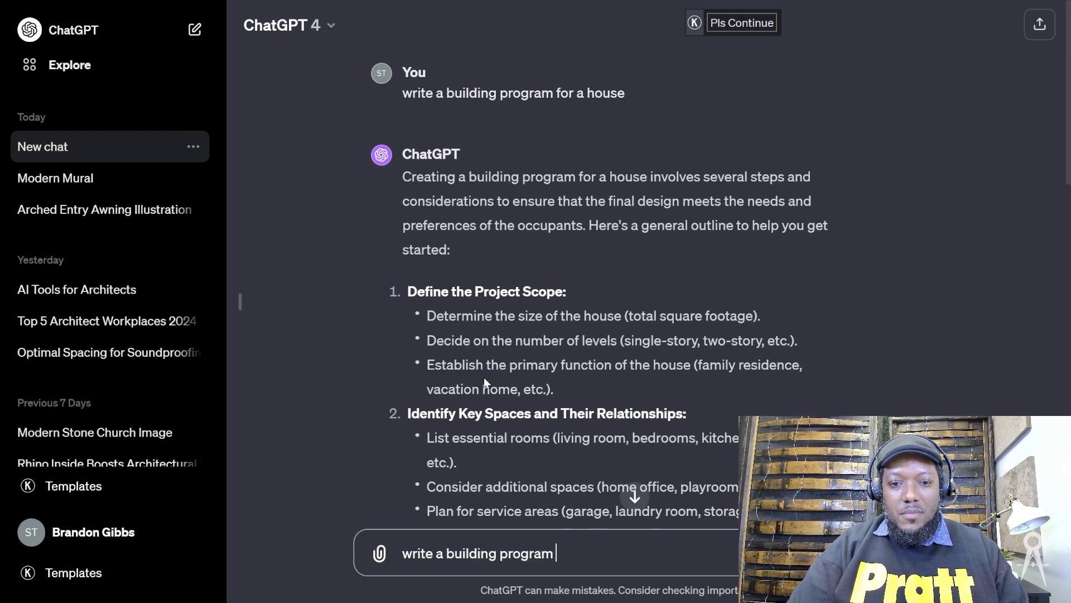
{"action": "type", "text": "for a house"}
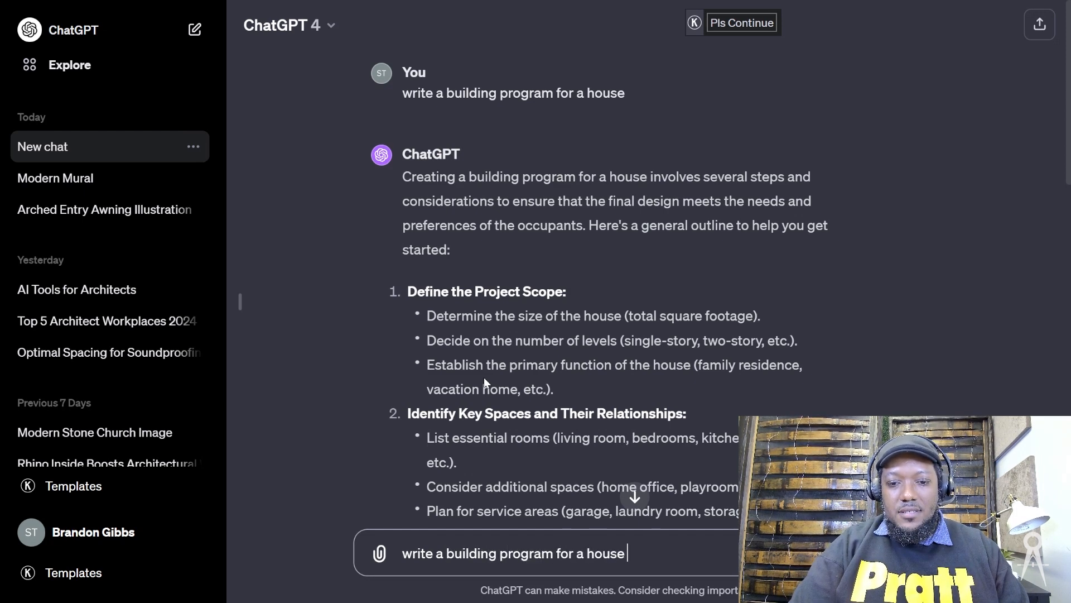
{"action": "type", "text": "including the marj"}
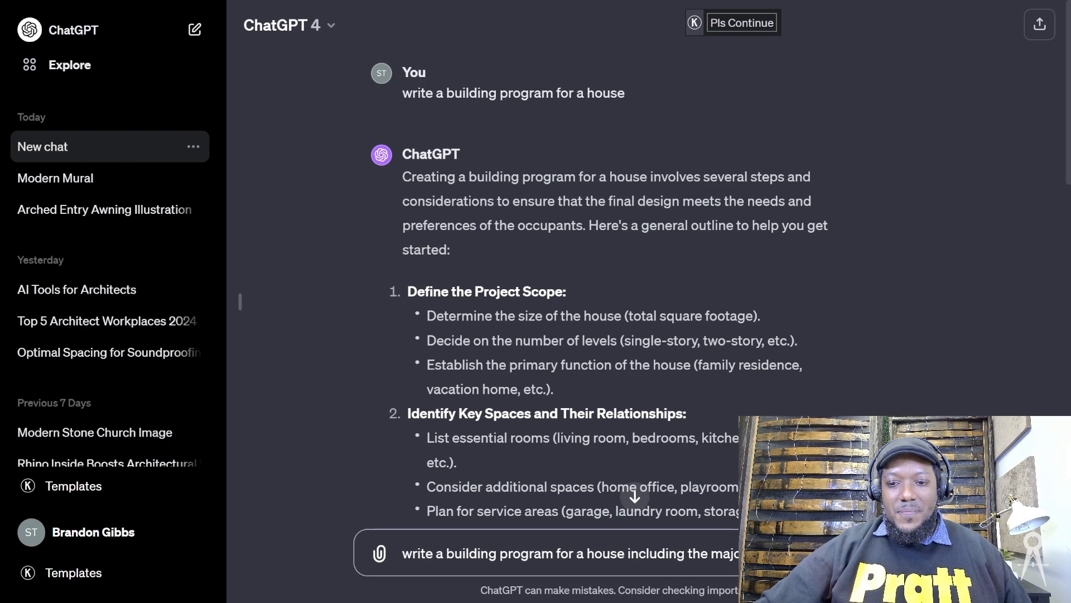
- Follow the ten-room program with square footage as it streams in
{"action": "scroll", "scroll_direction": "down", "scroll_amount": 3}
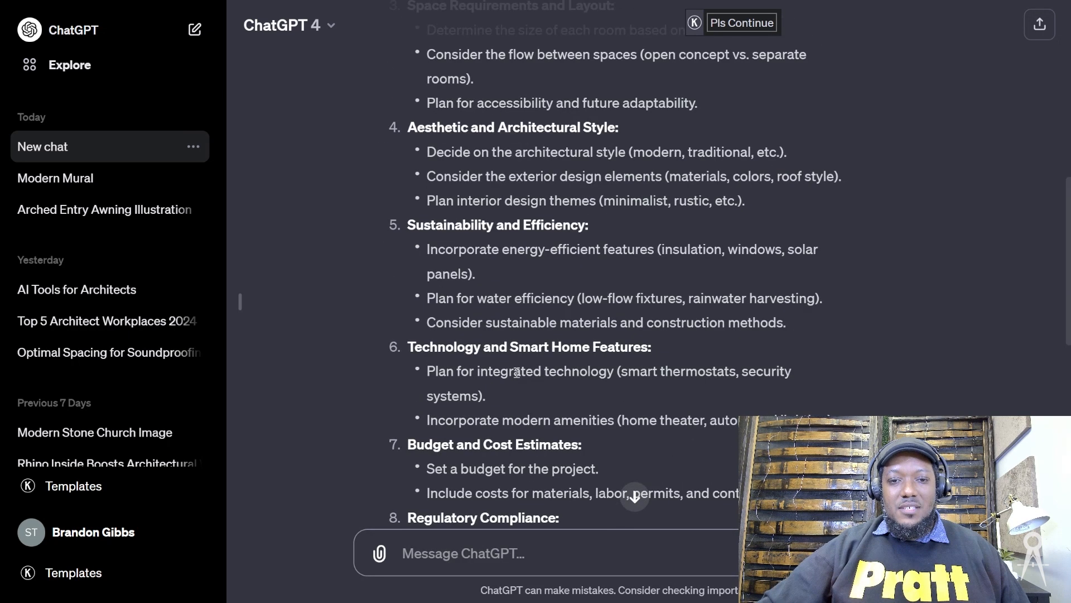
{"action": "scroll", "scroll_direction": "down", "scroll_amount": 3}
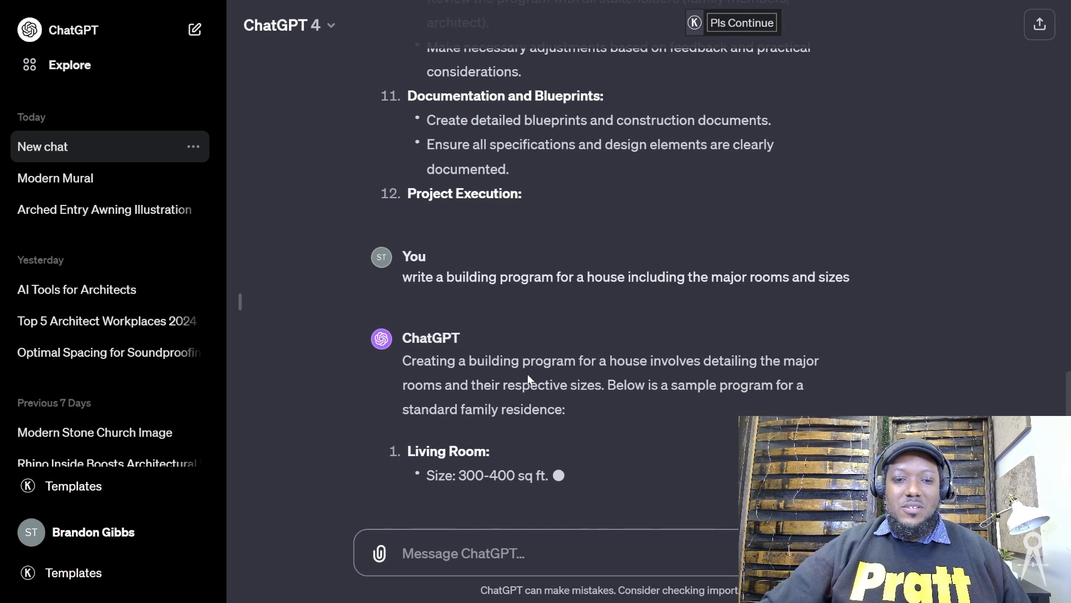
{"action": "scroll", "scroll_direction": "down", "scroll_amount": 3}
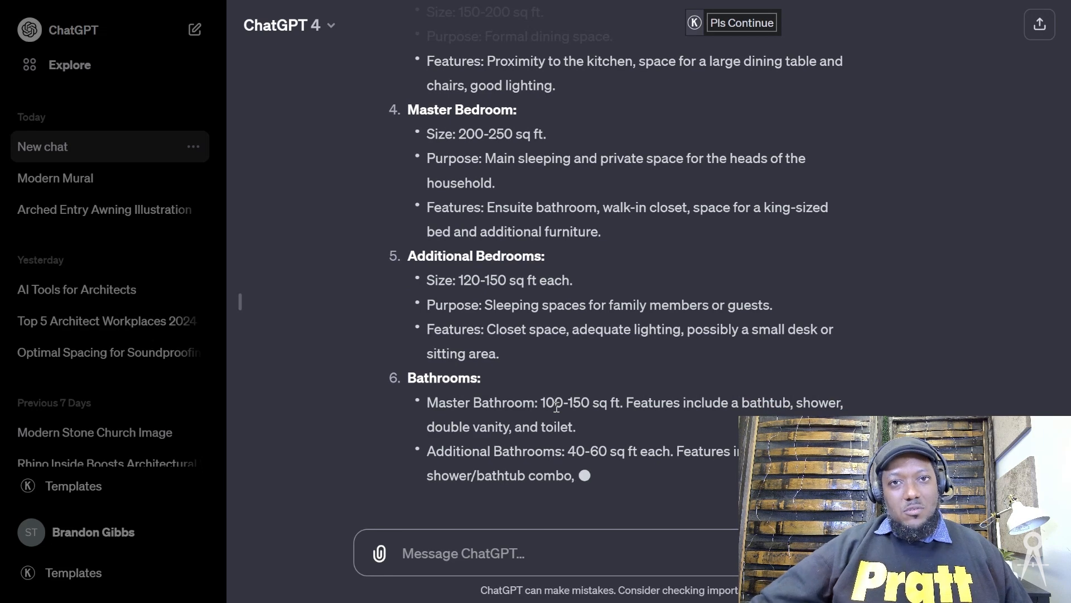
{"action": "scroll", "scroll_direction": "down", "scroll_amount": 3}
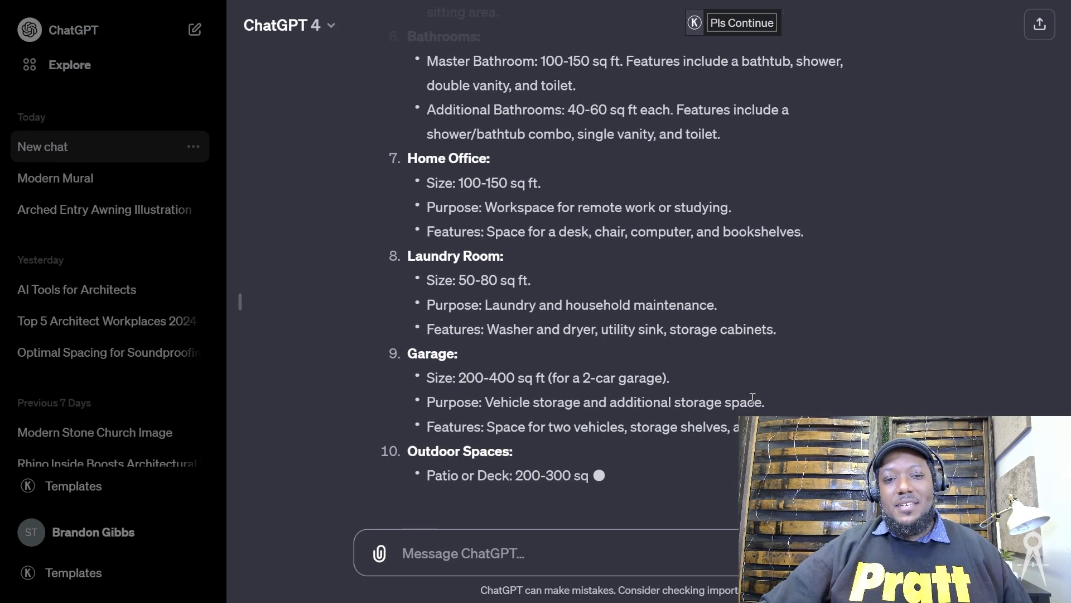
{"action": "scroll", "scroll_direction": "down", "scroll_amount": 3}
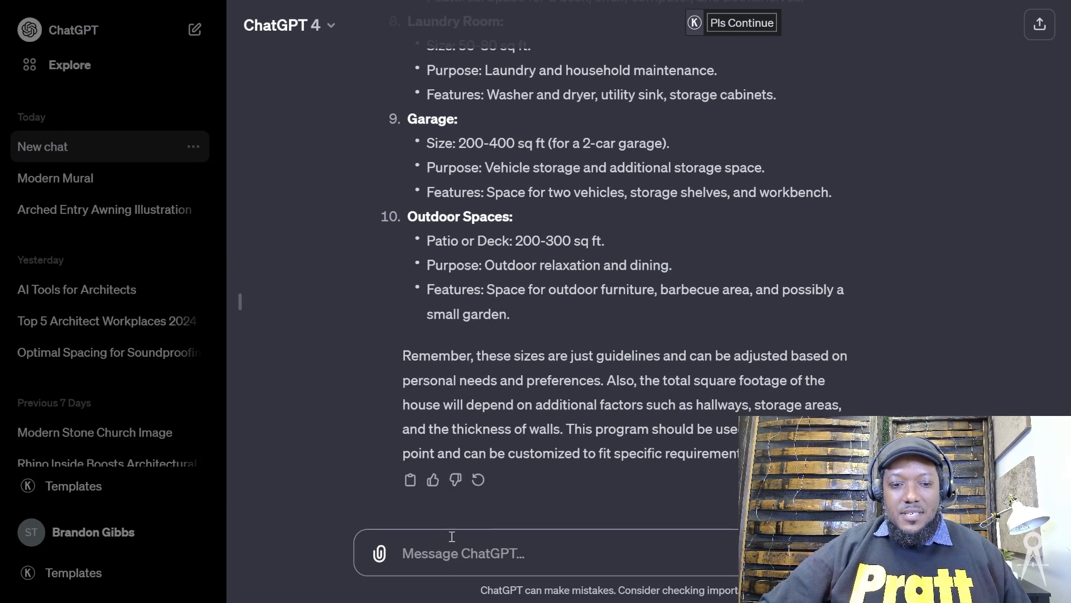
{"action": "mouse_move", "coordinate": [531, 345]}
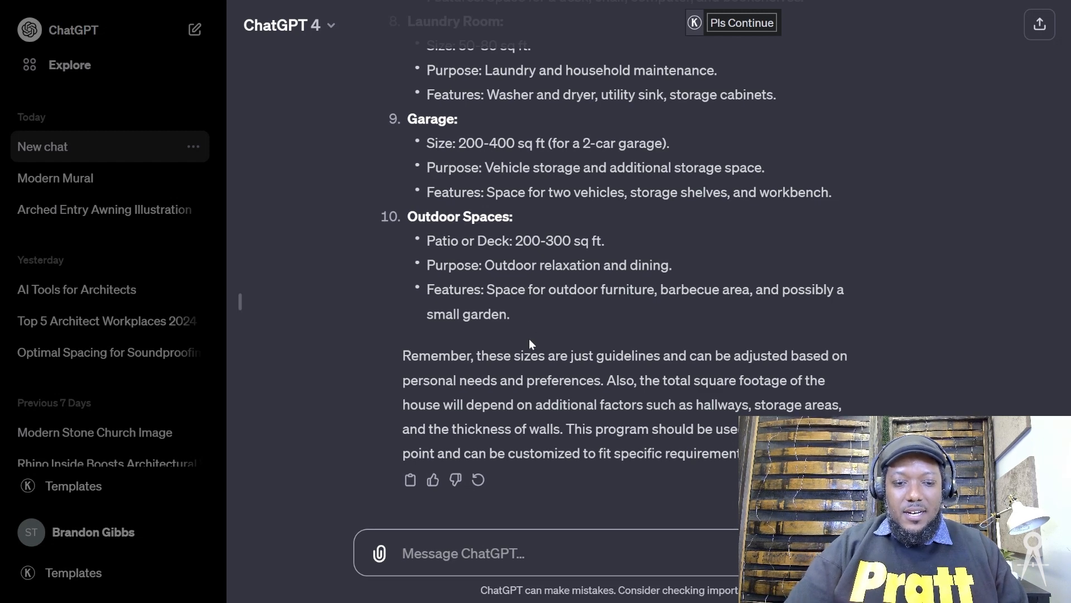
- Send 'make as a simple list of room names and sizes' and review the eleven-room list
{"action": "type", "text": "make as a simple lis"}
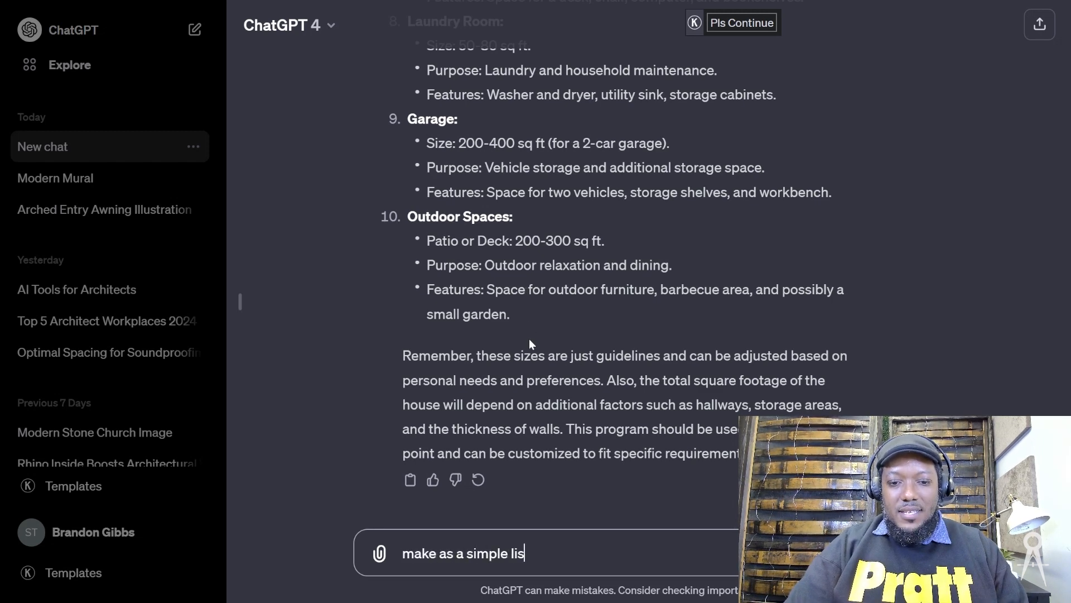
{"action": "type", "text": "t of rooms"}
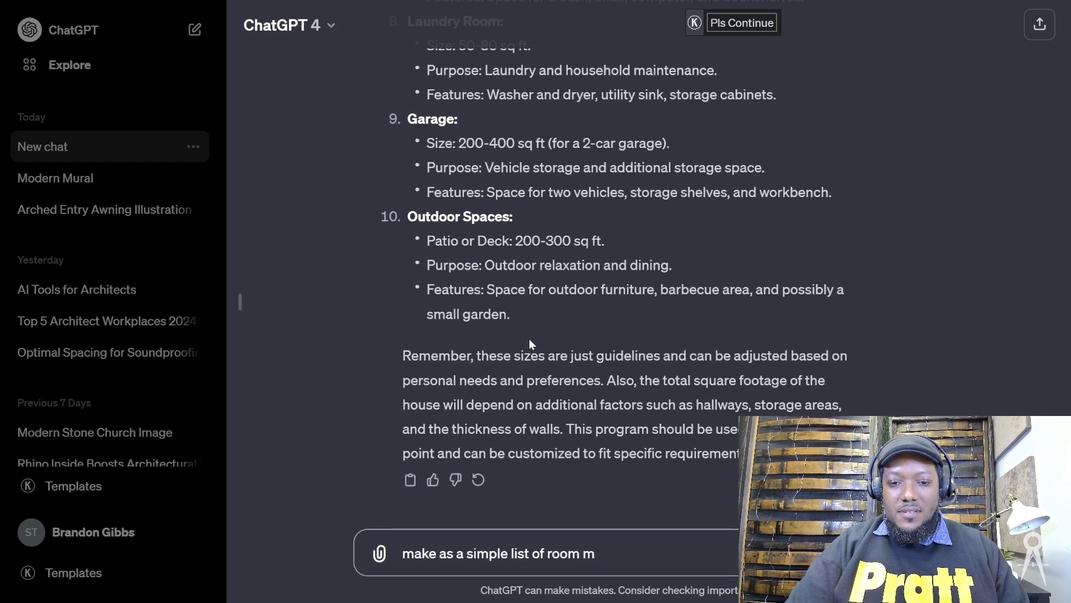
{"action": "type", "text": "ames and size"}
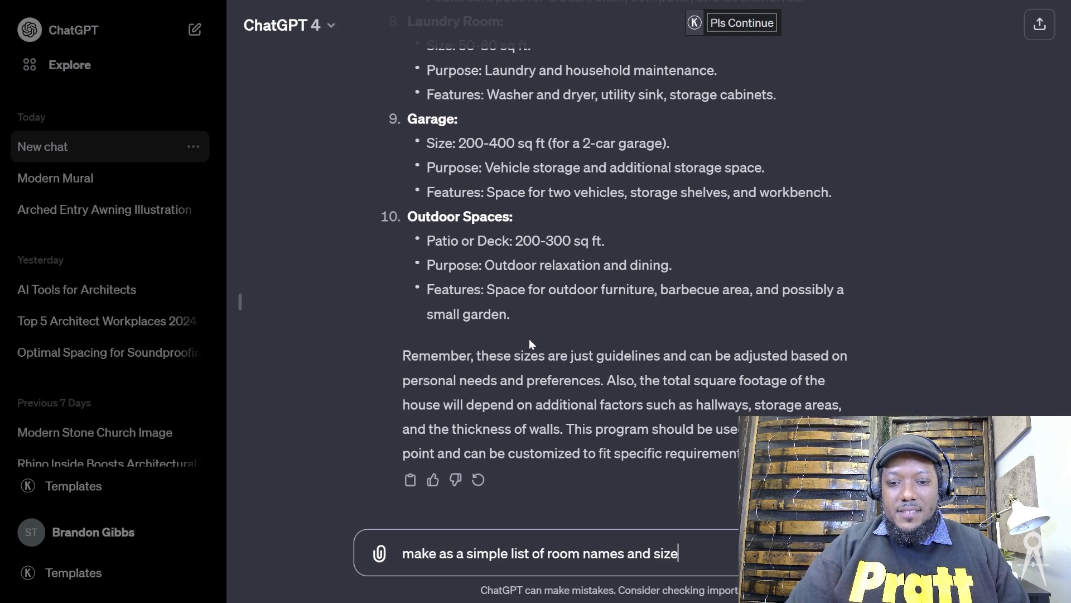
{"action": "key", "text": "Return"}
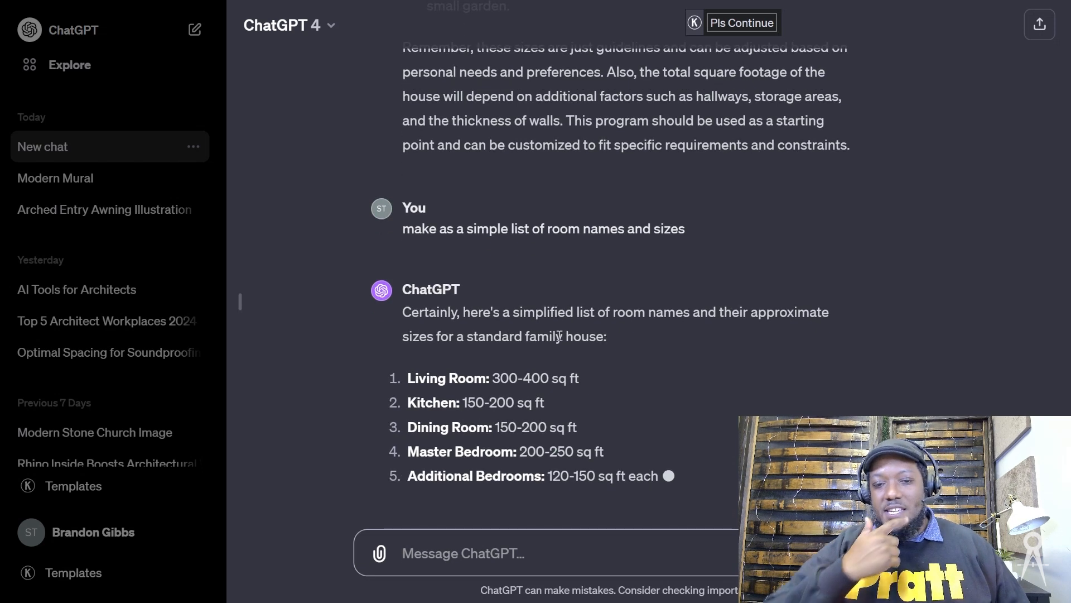
{"action": "scroll", "scroll_direction": "down", "scroll_amount": 3}
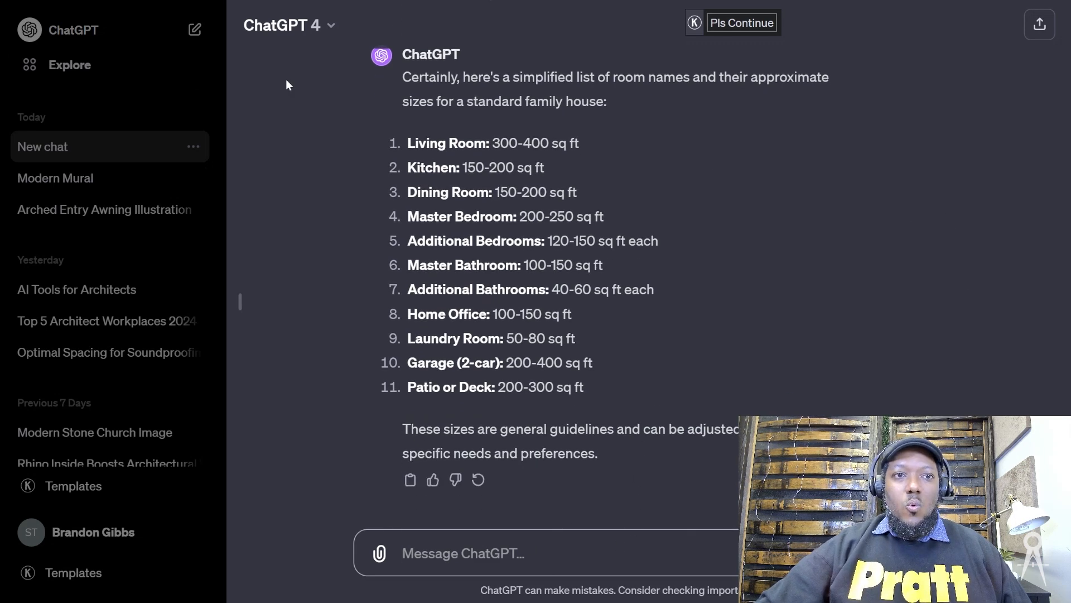
{"action": "mouse_move", "coordinate": [314, 137]}
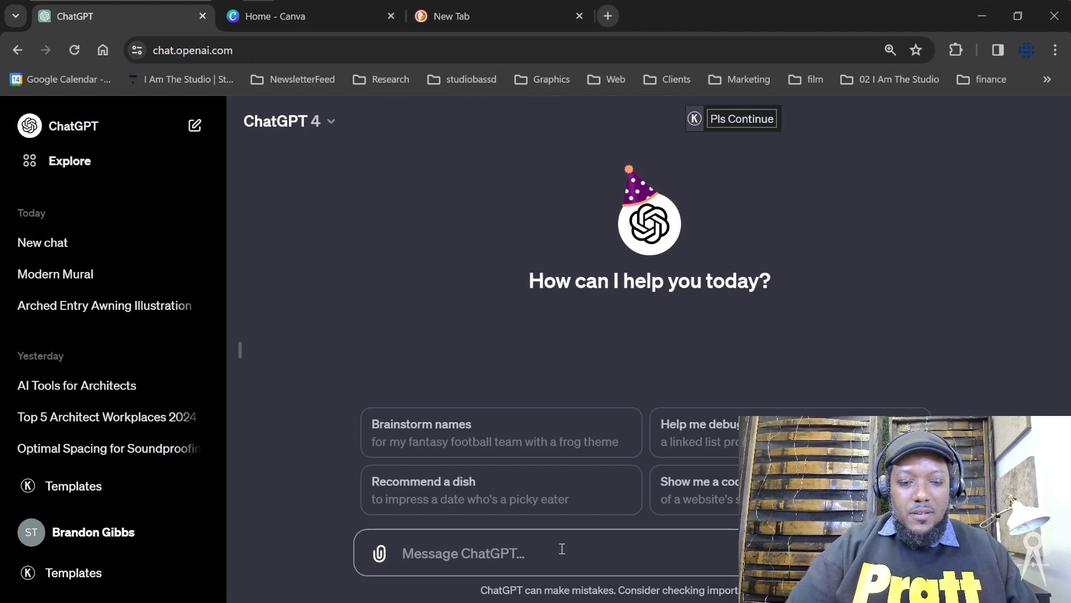
- Draft 'generate an image of a midcentury modern multifamily home' in the new chat
{"action": "type", "text": "can"}
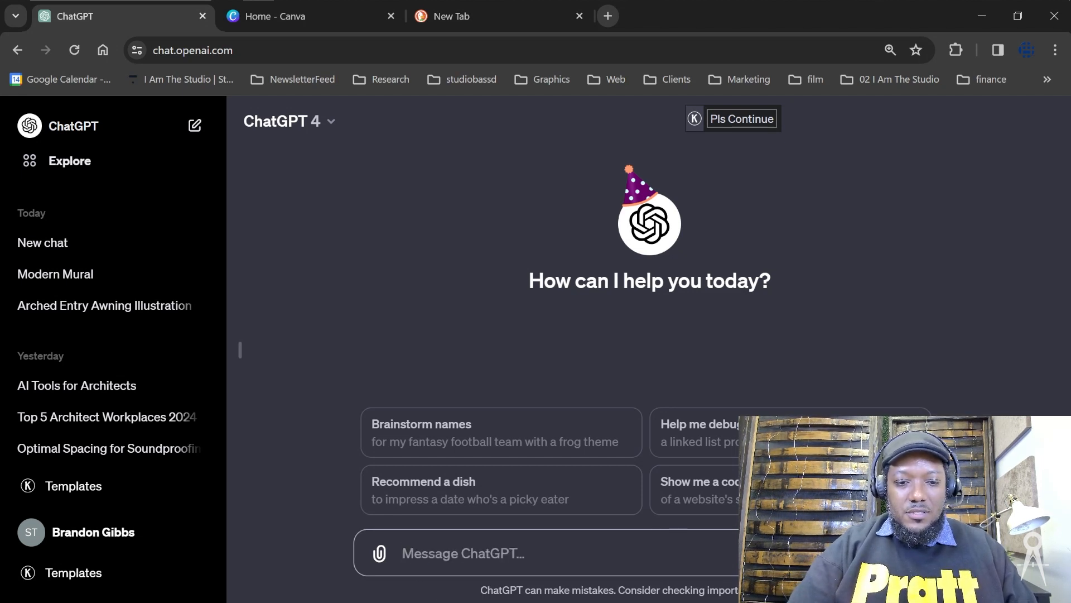
{"action": "type", "text": "generate an image"}
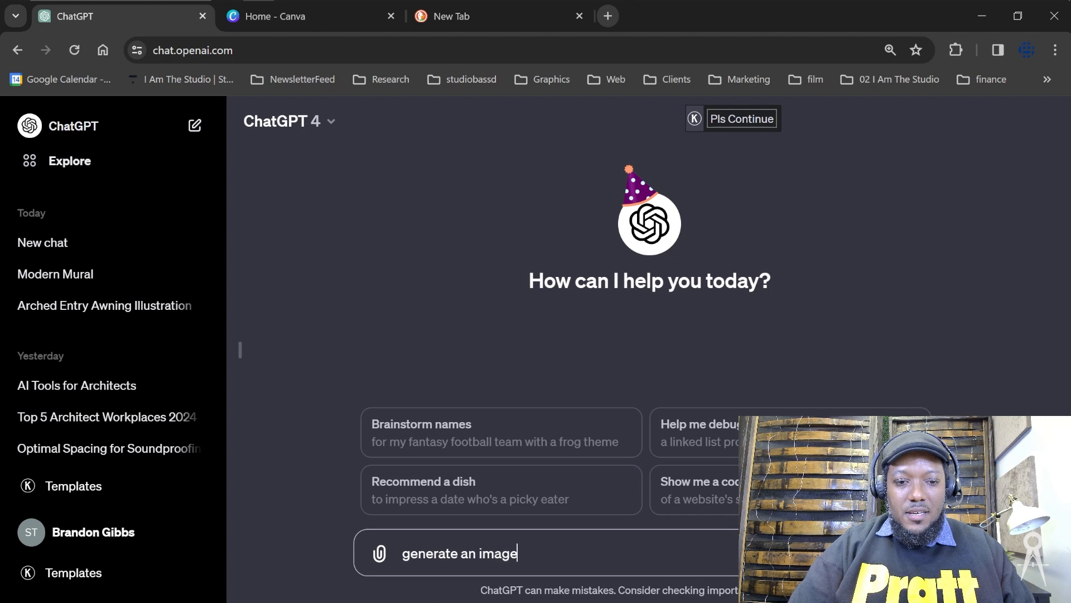
{"action": "type", "text": "of a midce"}
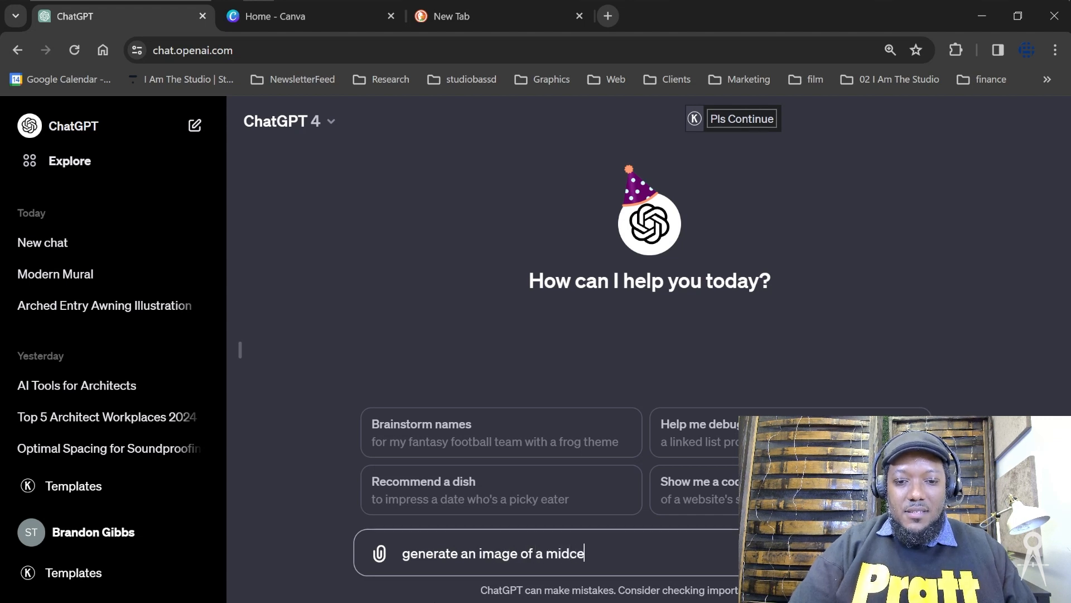
{"action": "type", "text": "ntury modern"}
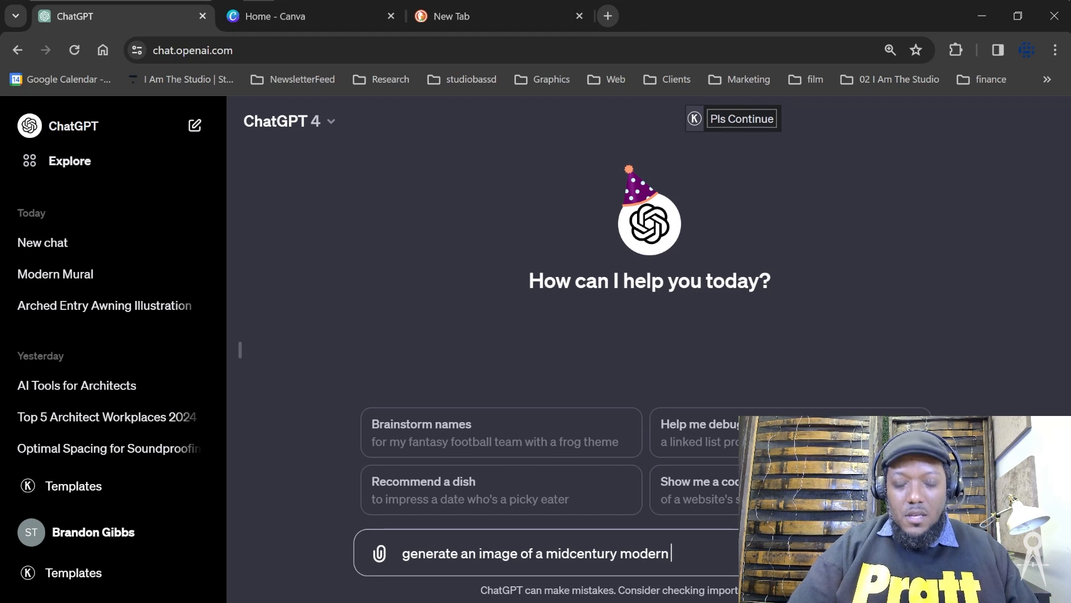
{"action": "type", "text": "mul"}
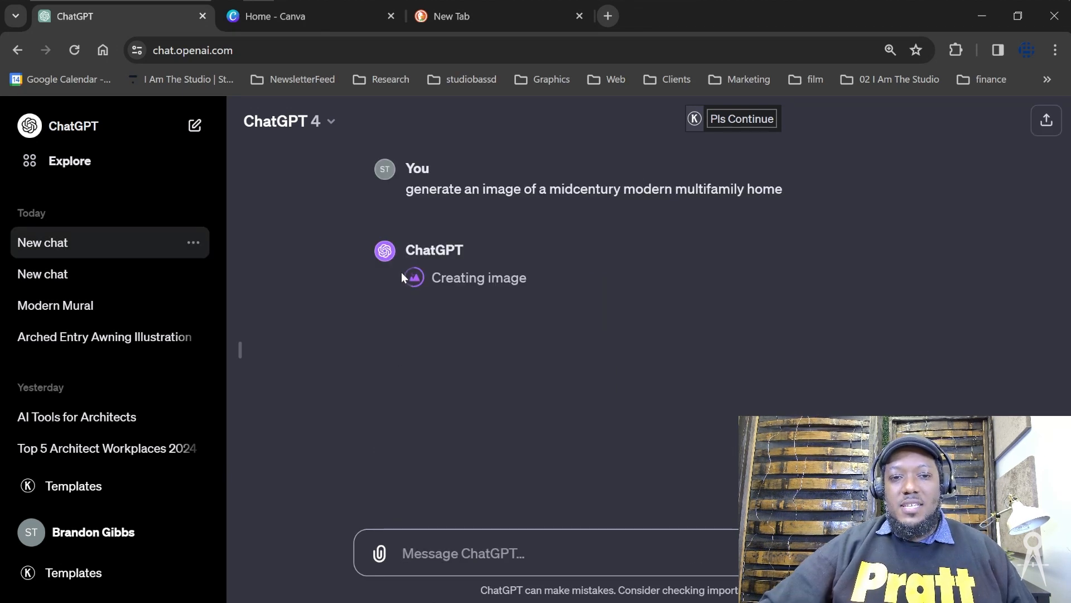
{"action": "mouse_move", "coordinate": [640, 276]}
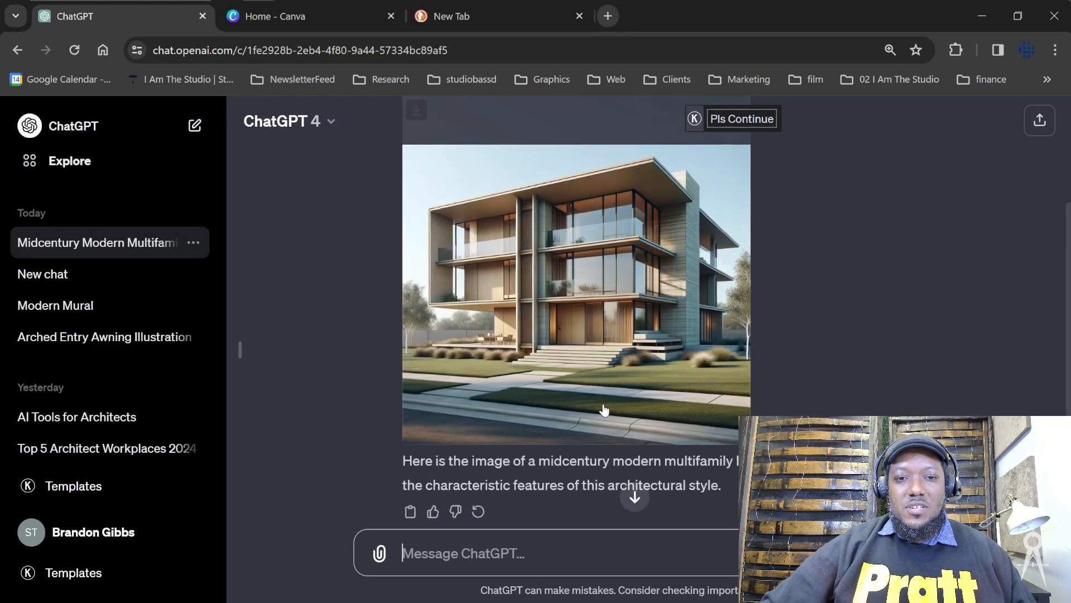
{"action": "mouse_move", "coordinate": [660, 482]}
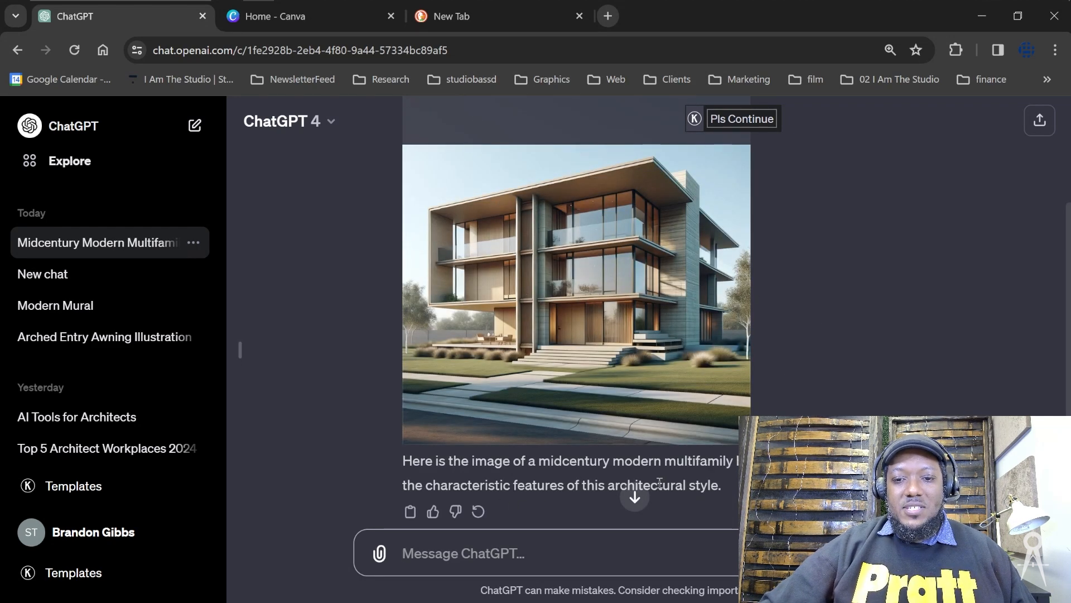
{"action": "mouse_move", "coordinate": [732, 399]}
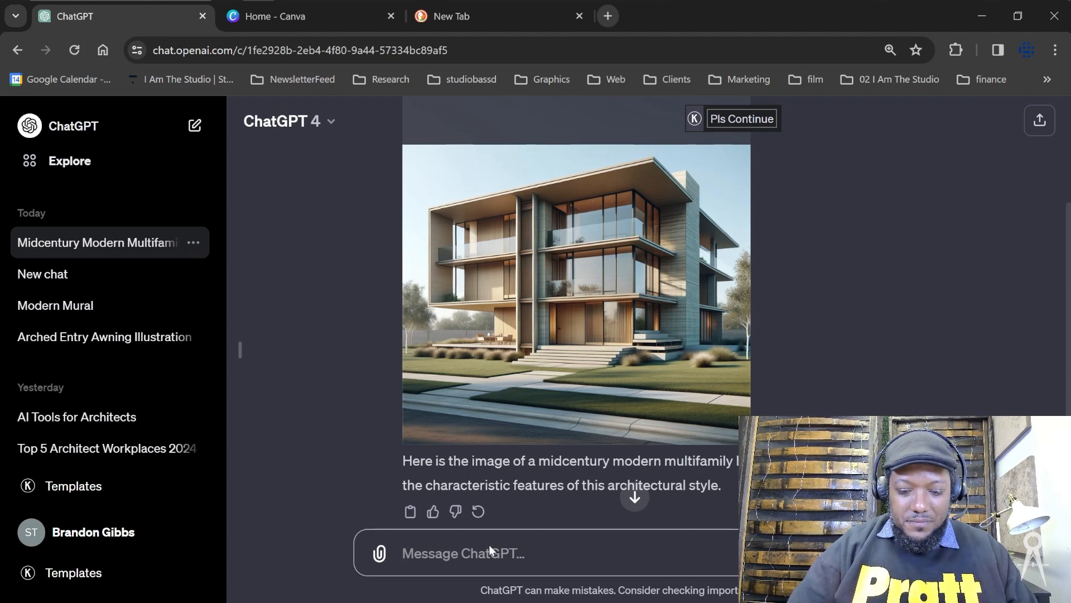
- Send a revision asking for a dark noon sky, a stone base and people walking in front
{"action": "type", "text": "make the"}
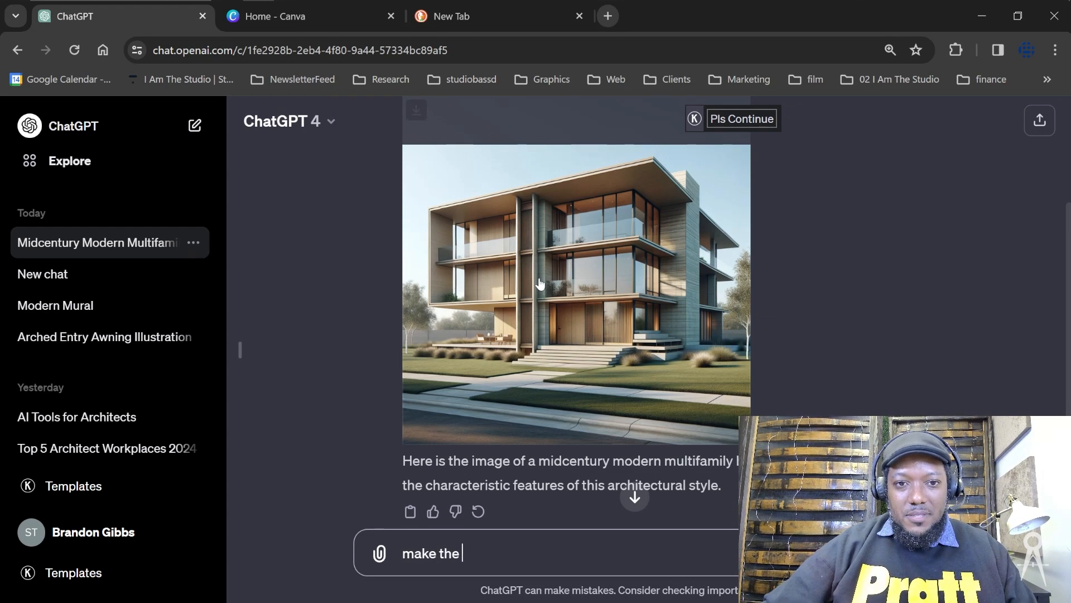
{"action": "type", "text": "sky"}
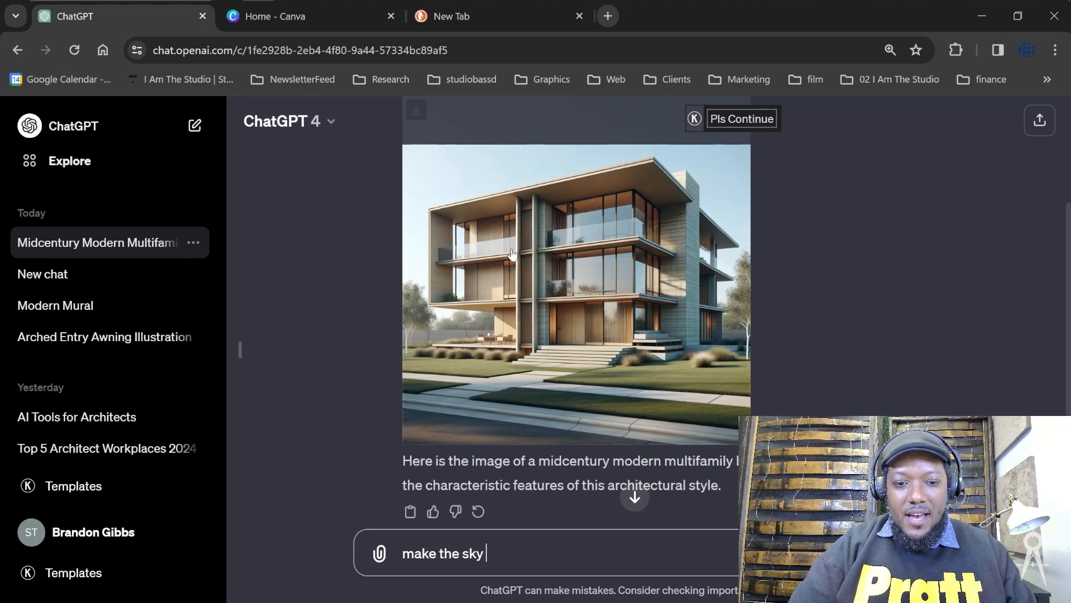
{"action": "type", "text": "dark and"}
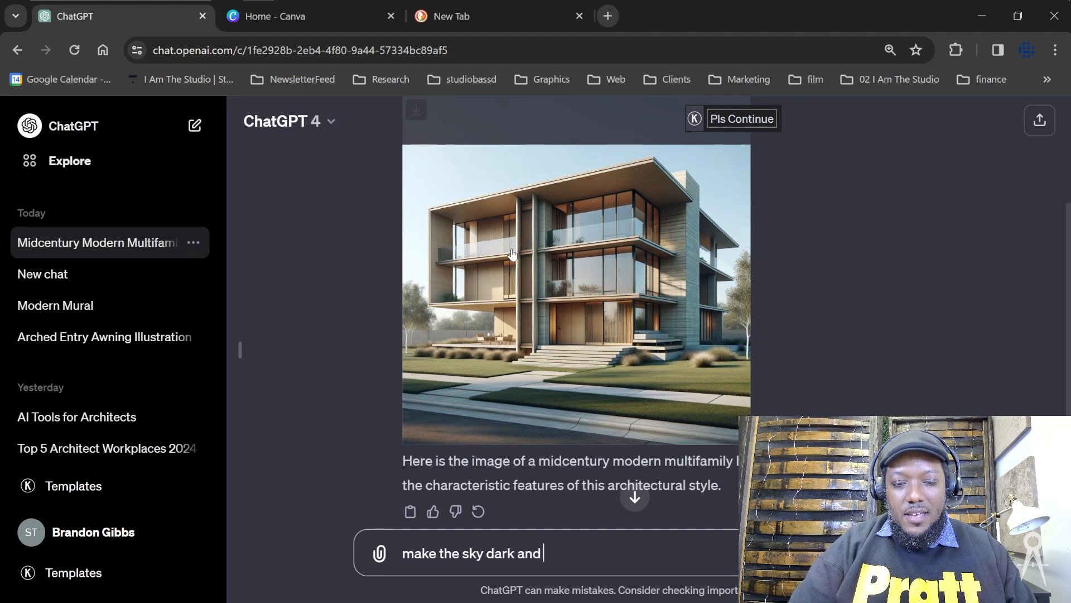
{"action": "double_click", "coordinate": [516, 552]}
{"action": "type", "text": "a n"}
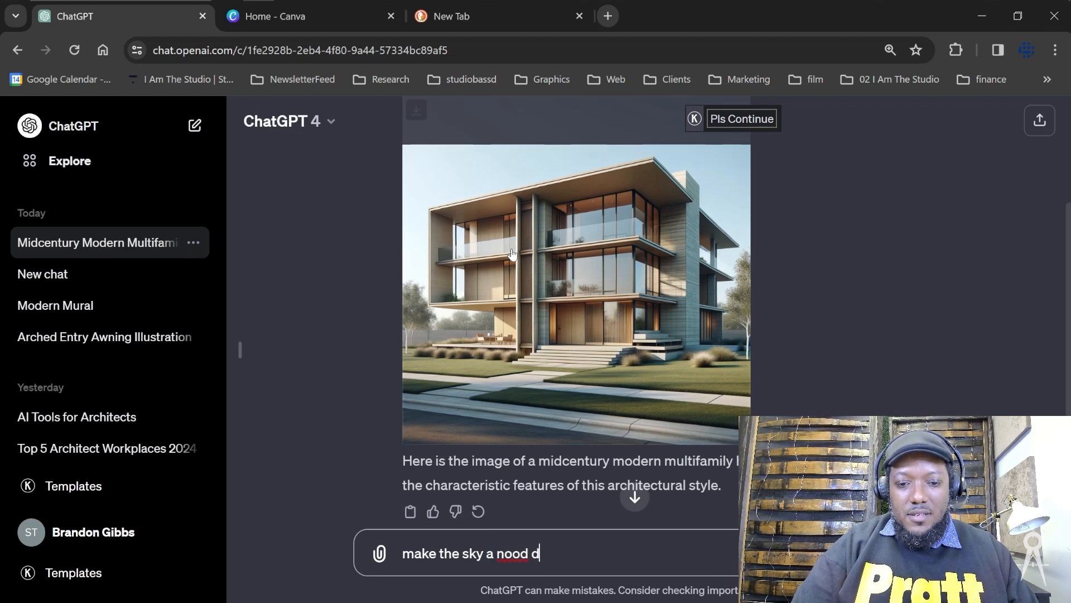
{"action": "type", "text": "oon dark sky"}
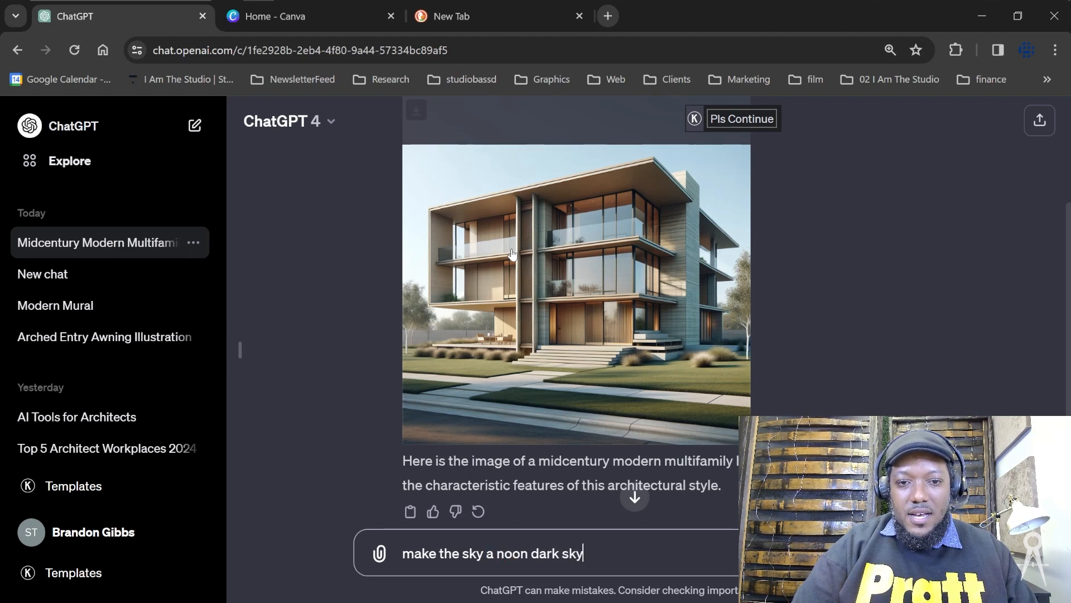
{"action": "type", "text": ", and add a"}
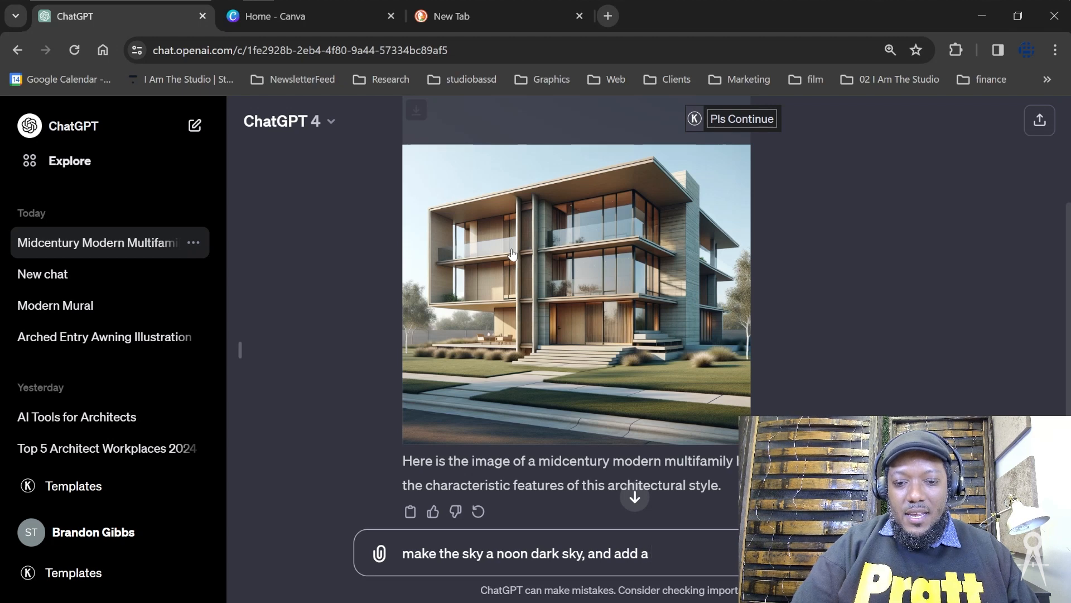
{"action": "type", "text": "stone base, an"}
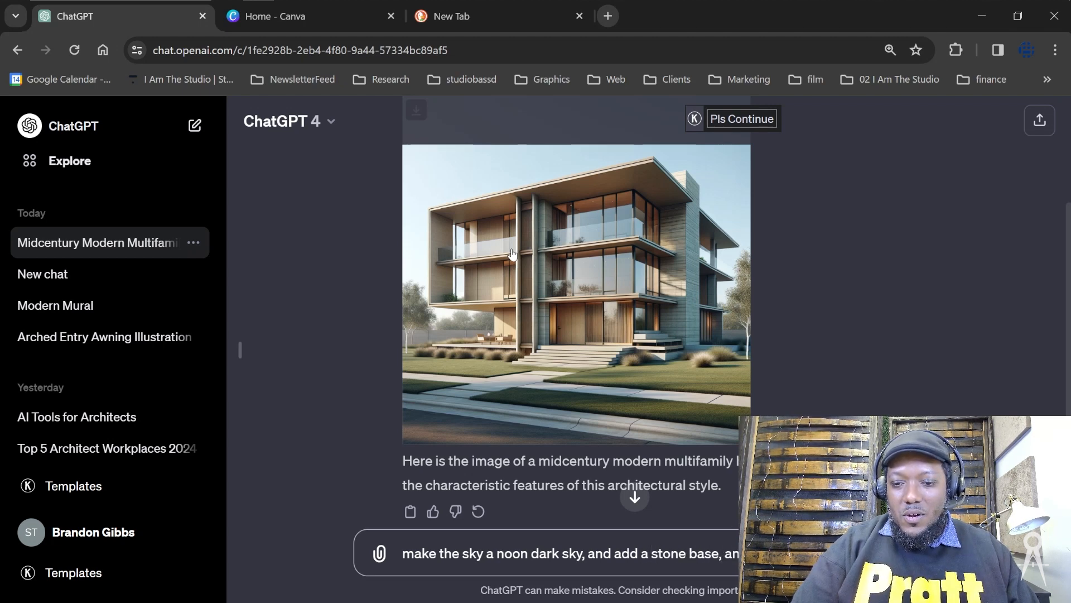
{"action": "key", "text": "ctrl+a"}
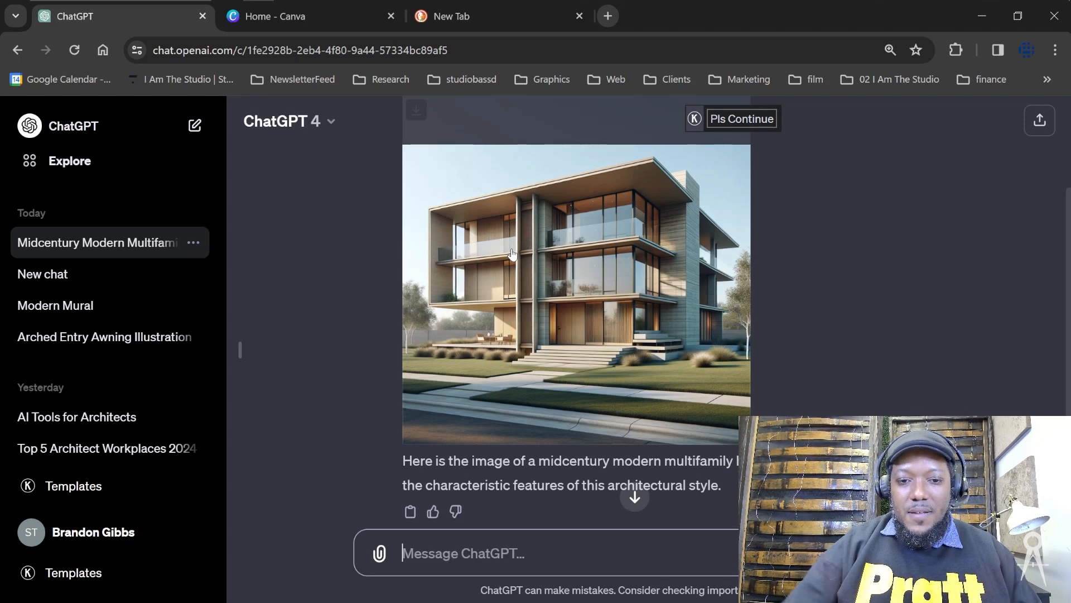
{"action": "scroll", "scroll_direction": "down", "scroll_amount": 3}
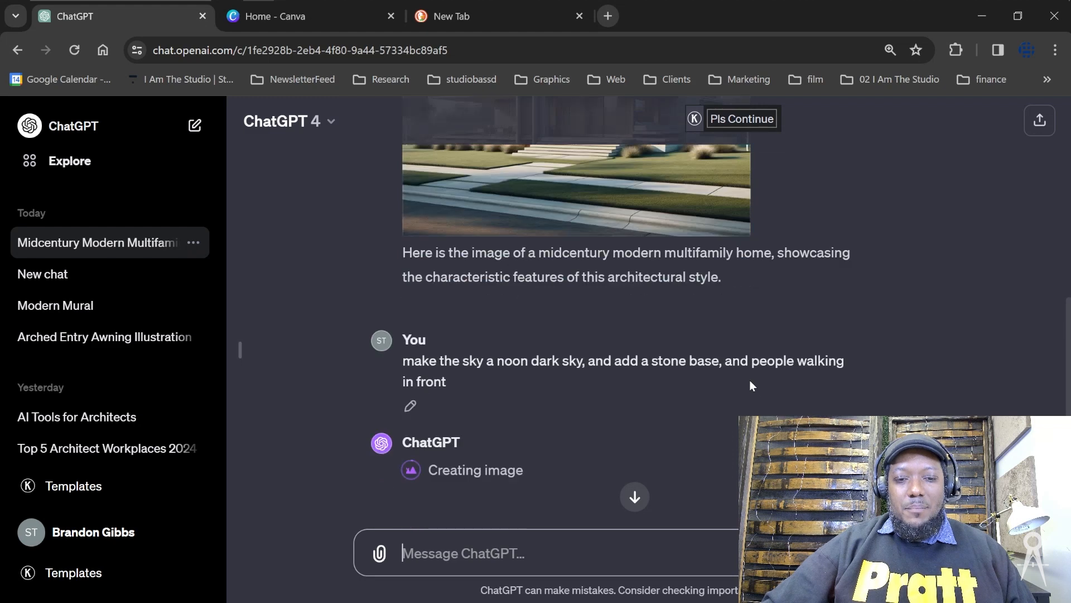
{"action": "mouse_move", "coordinate": [570, 512]}
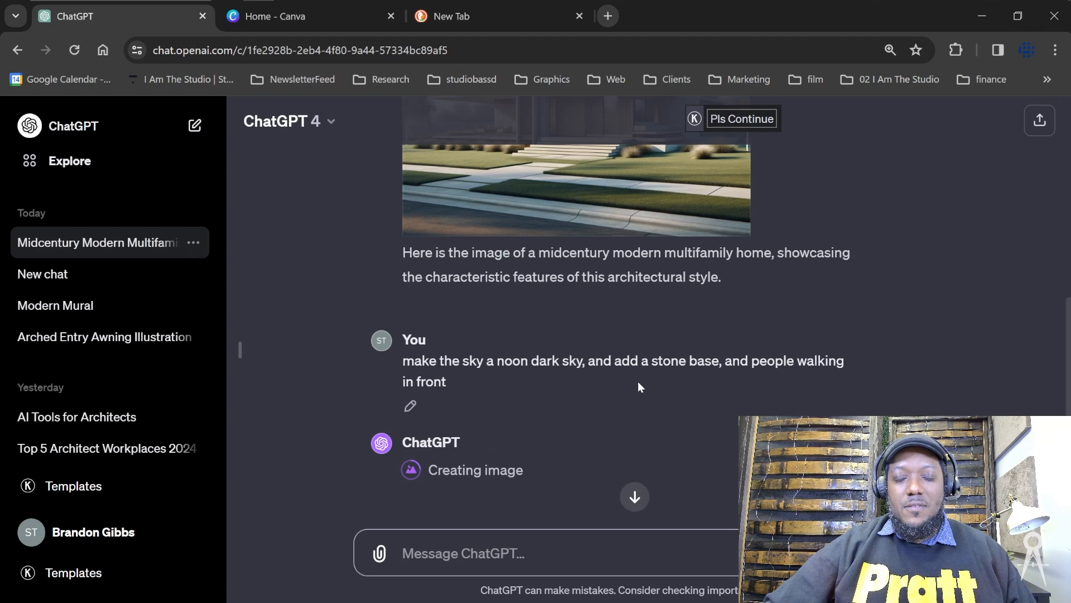
{"action": "mouse_move", "coordinate": [901, 366]}
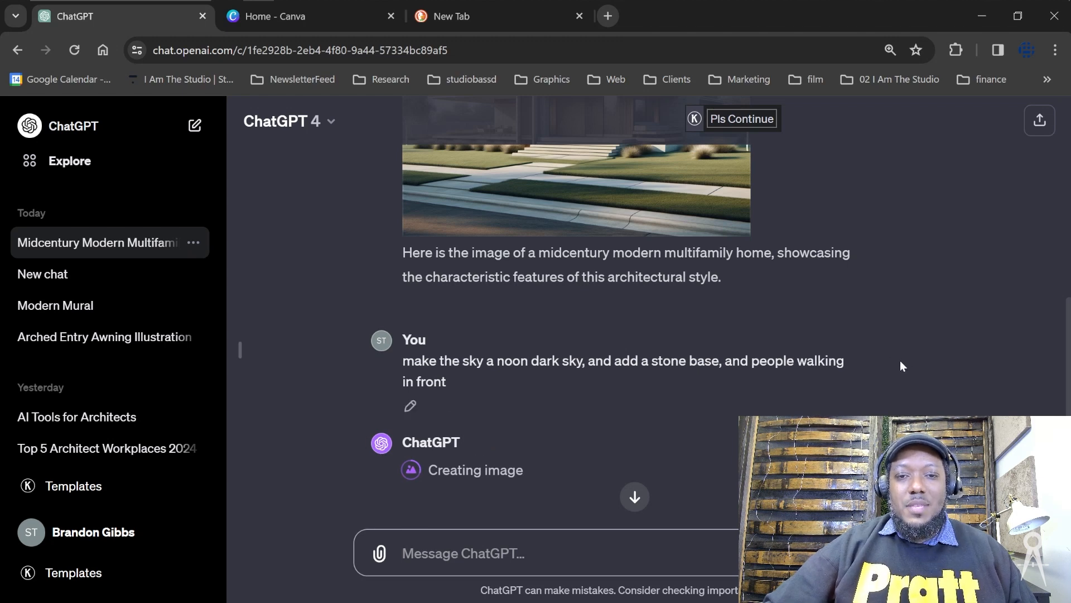
{"action": "mouse_move", "coordinate": [621, 413]}
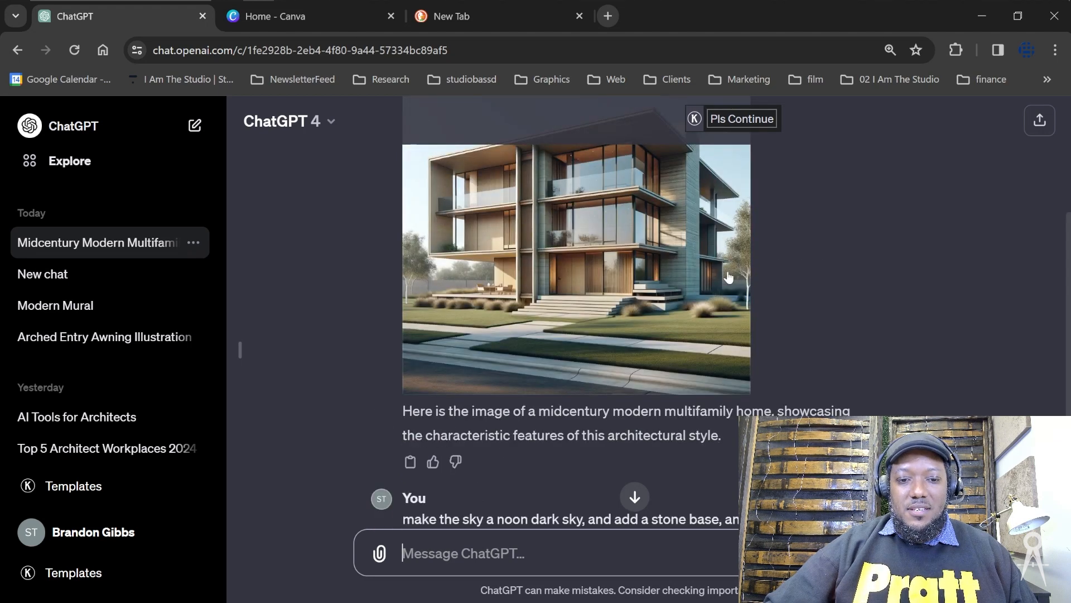
- Scroll to view the revised dark-sky, stone-base house image once created
{"action": "scroll", "scroll_direction": "down", "scroll_amount": 3}
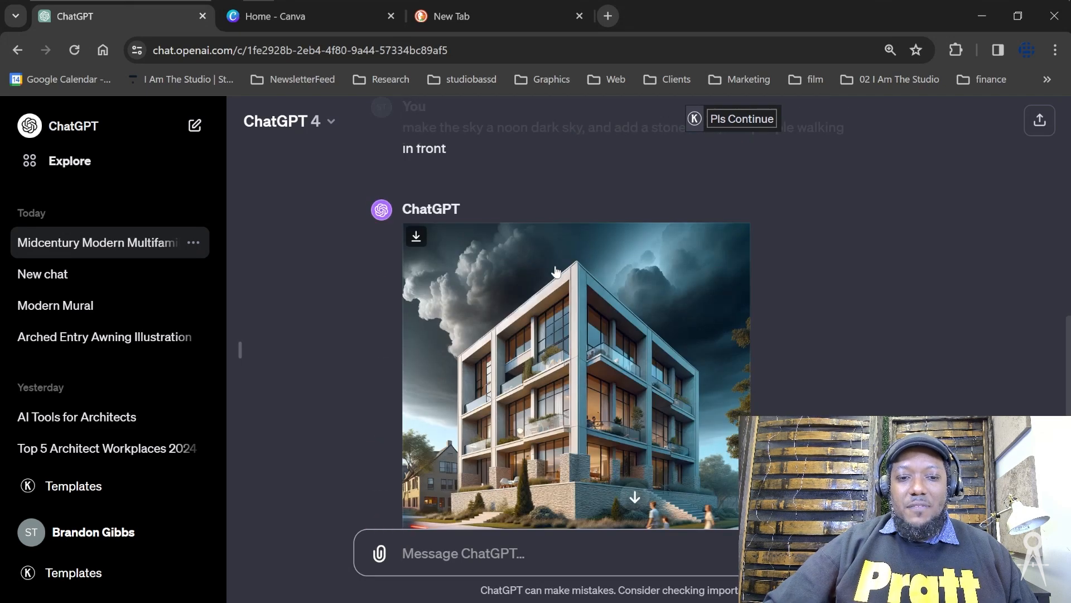
{"action": "mouse_move", "coordinate": [547, 376]}
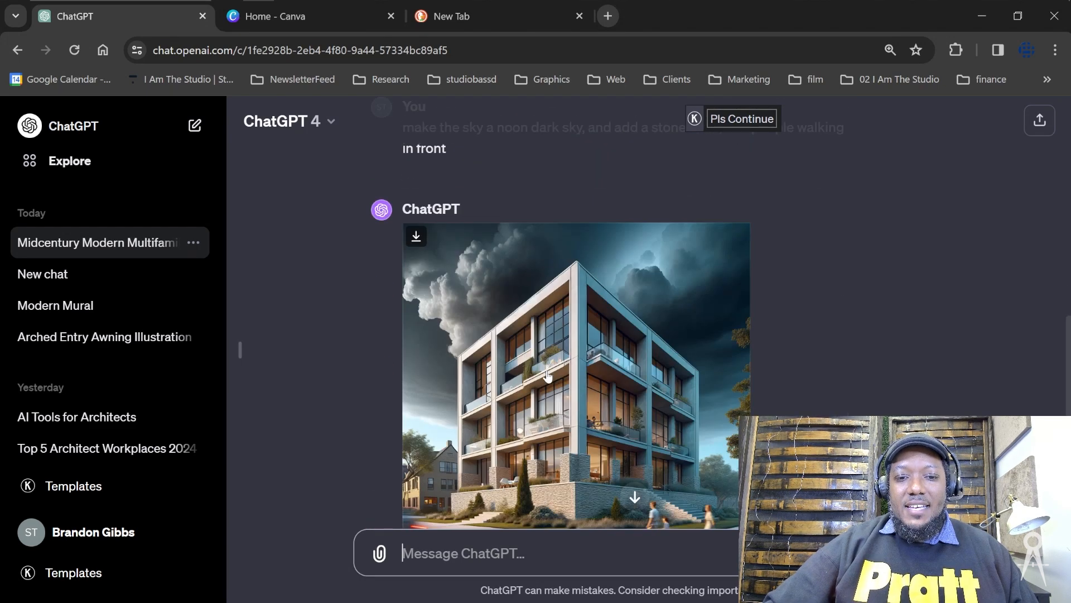
- Scroll down to view the stormy-sky image and ChatGPT's caption about the requested changes
{"action": "scroll", "scroll_direction": "down", "scroll_amount": 3}
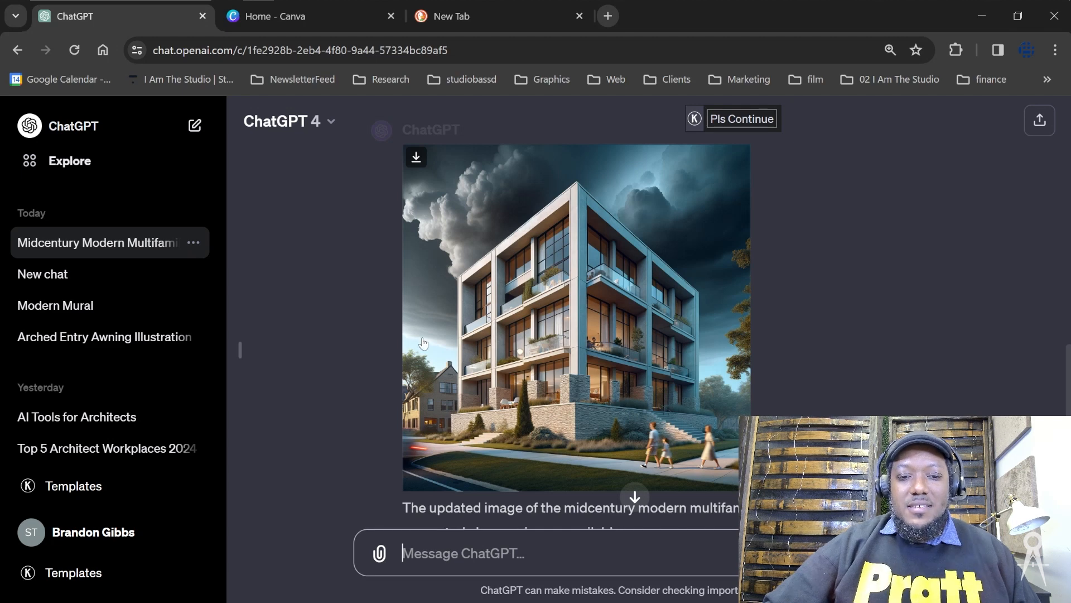
{"action": "mouse_move", "coordinate": [641, 370]}
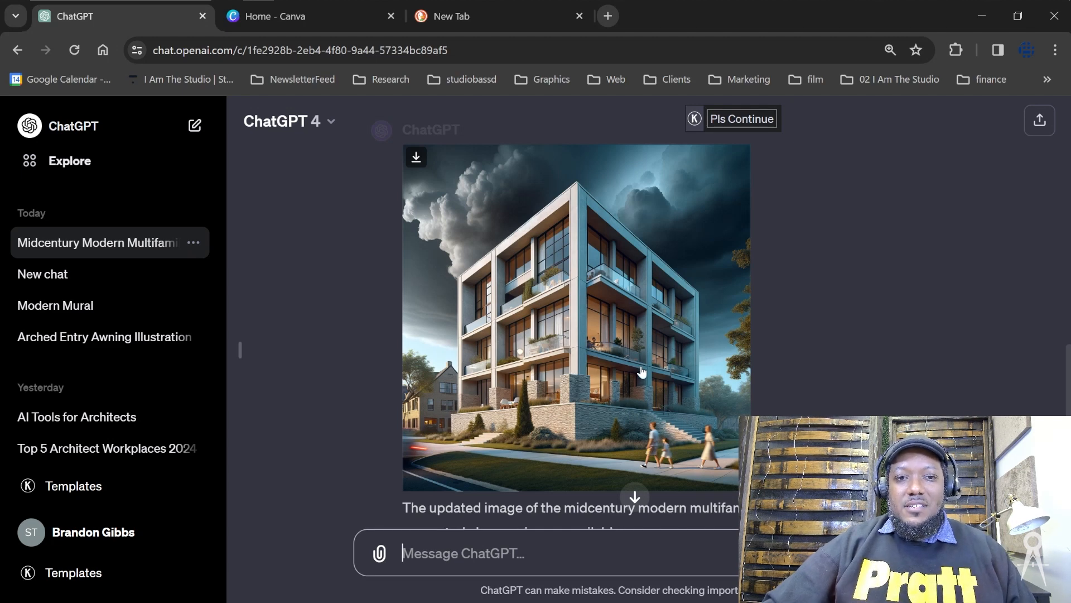
{"action": "mouse_move", "coordinate": [620, 425]}
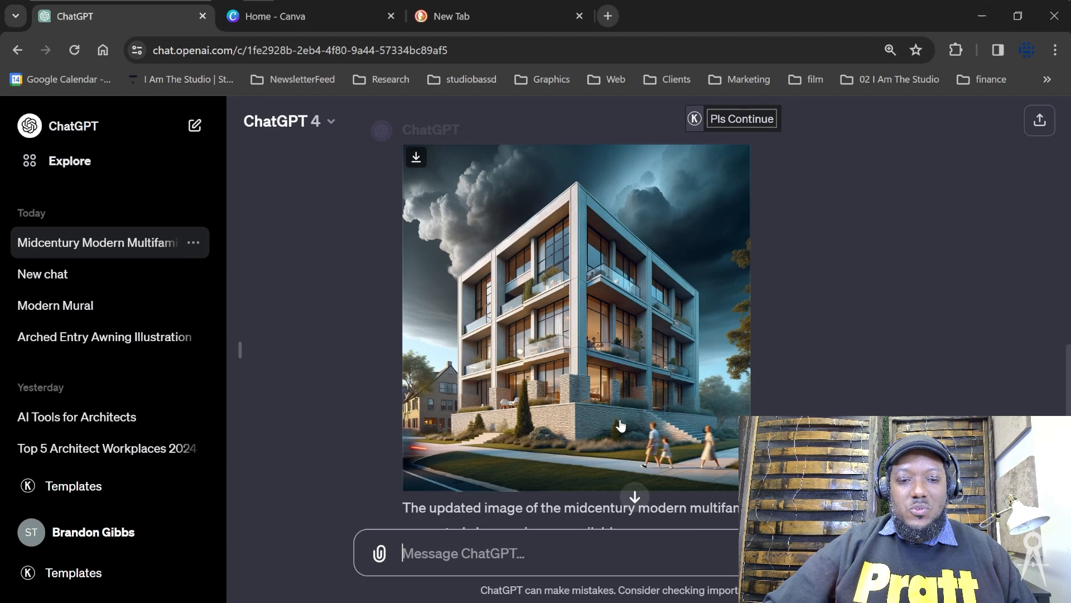
{"action": "mouse_move", "coordinate": [521, 366]}
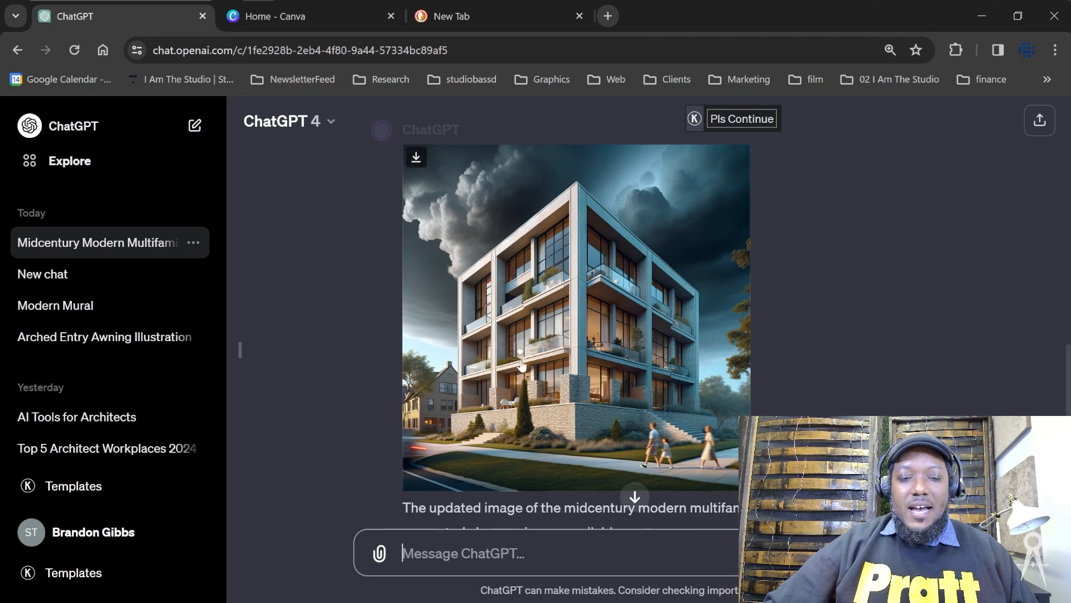
{"action": "scroll", "scroll_direction": "down", "scroll_amount": 3}
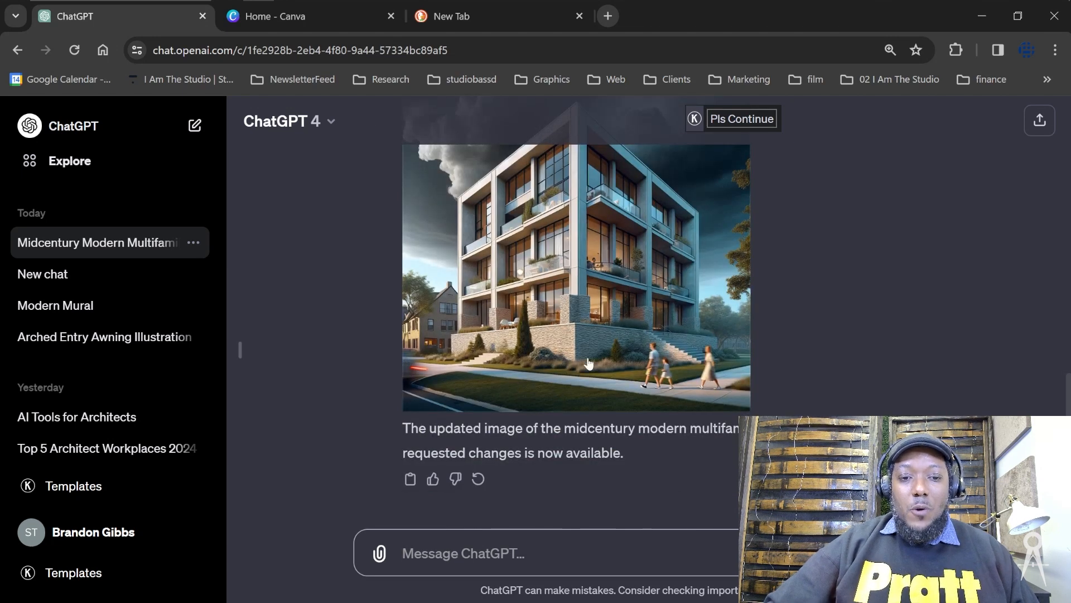
{"action": "mouse_move", "coordinate": [382, 559]}
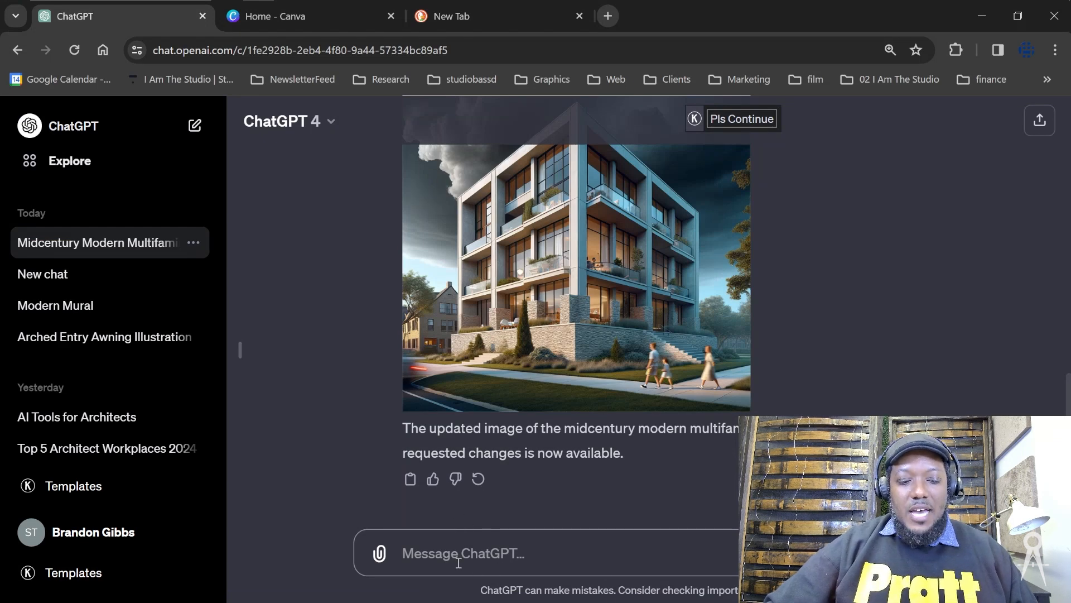
- Scroll back up to the original midcentury multifamily home prompt and its first image
{"action": "left_click", "coordinate": [14, 12]}
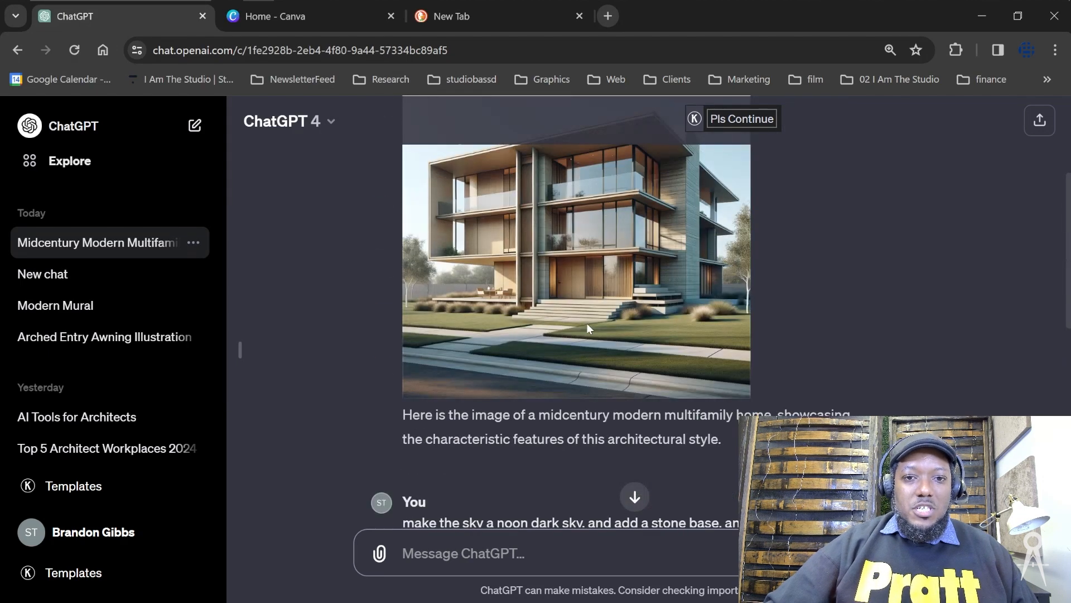
{"action": "scroll", "scroll_direction": "up", "scroll_amount": 3}
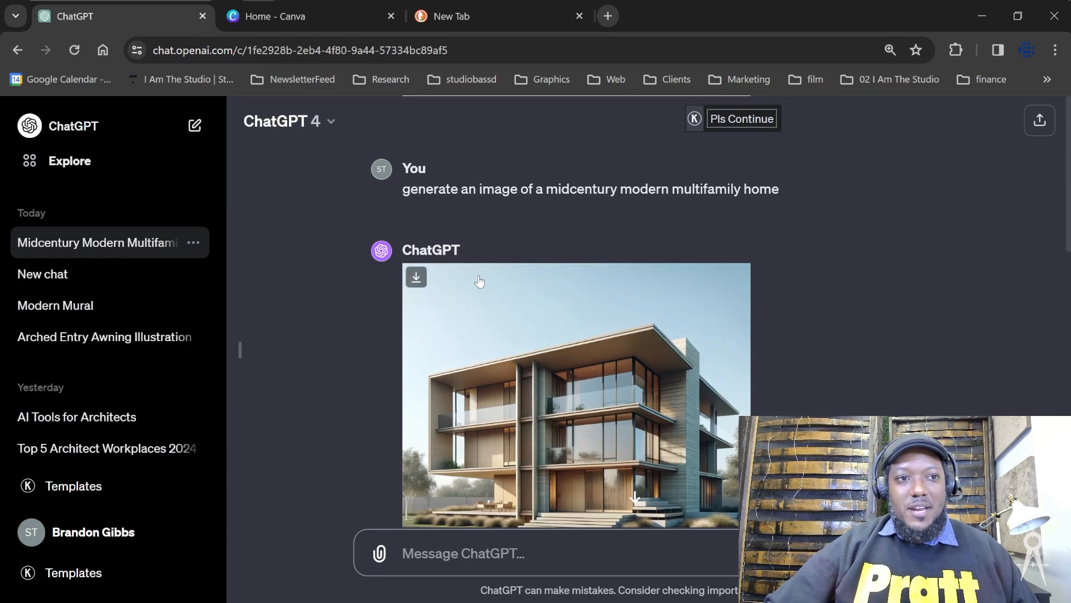
{"action": "mouse_move", "coordinate": [834, 362]}
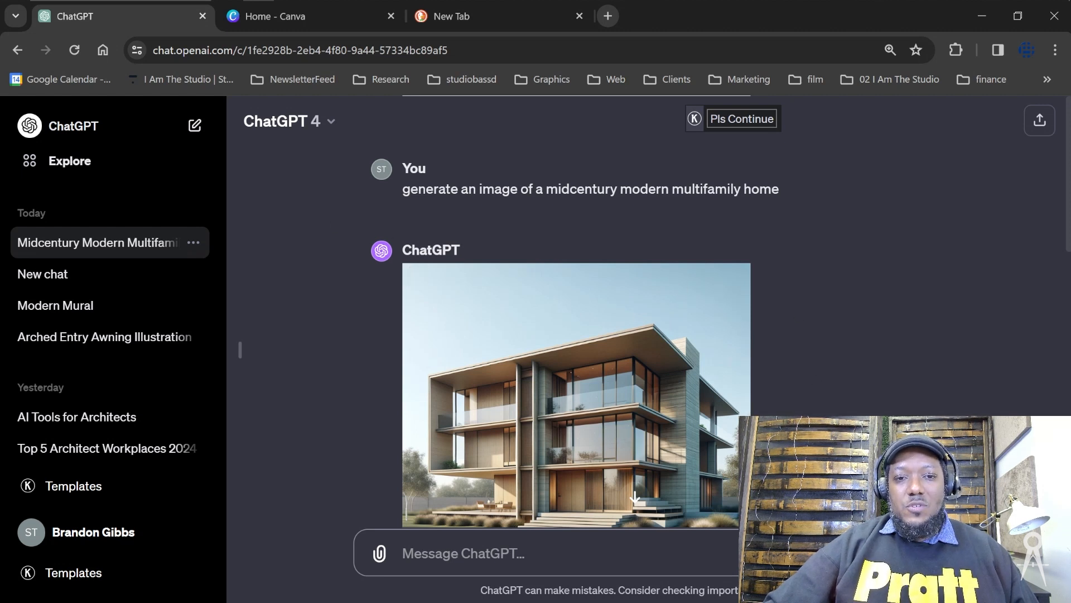
{"action": "mouse_move", "coordinate": [696, 418]}
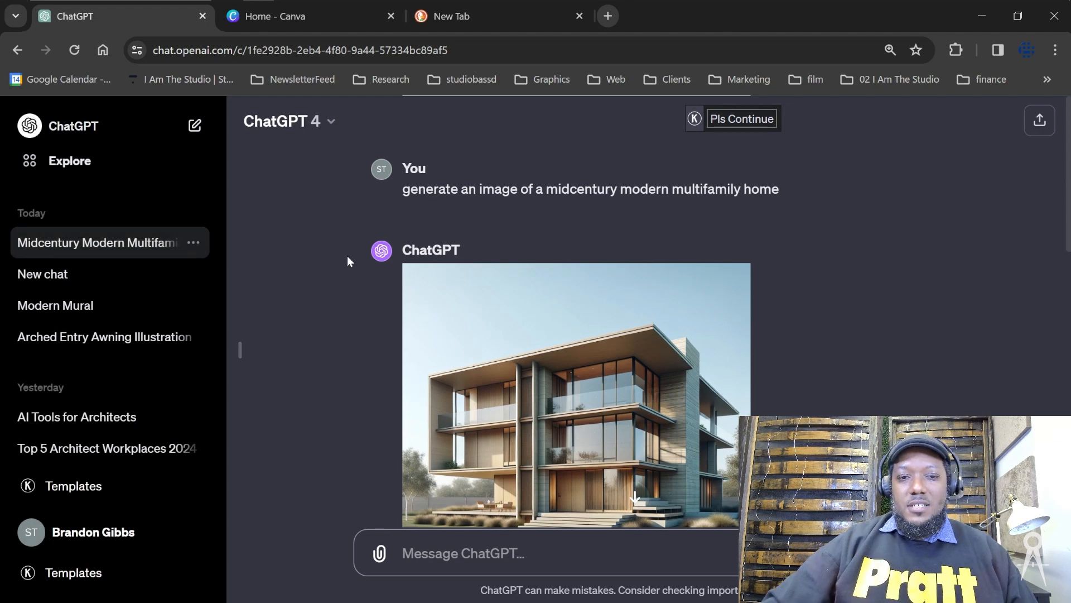
{"action": "mouse_move", "coordinate": [181, 221]}
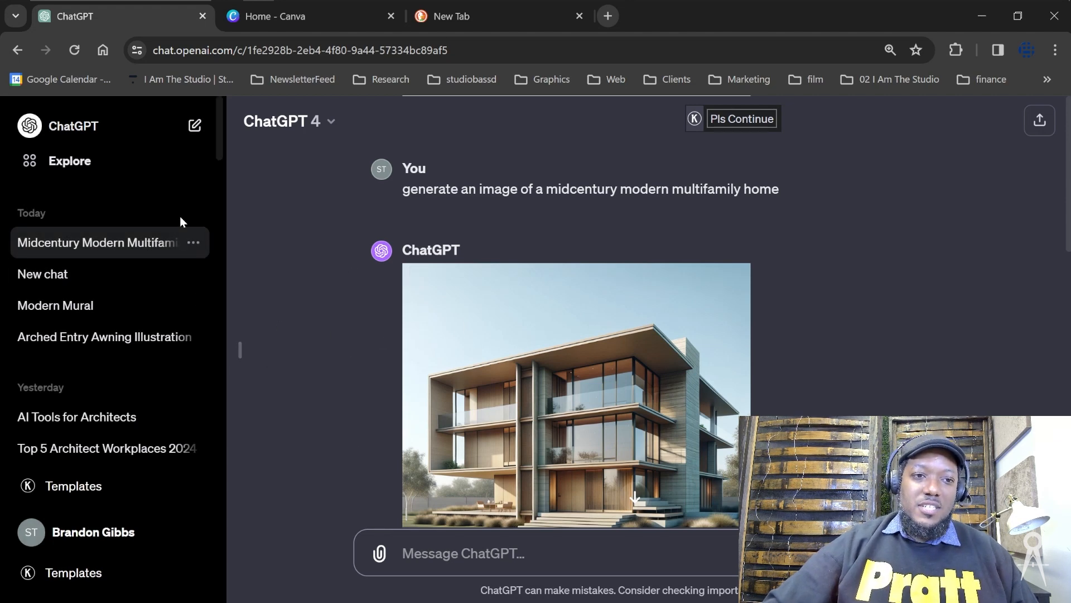